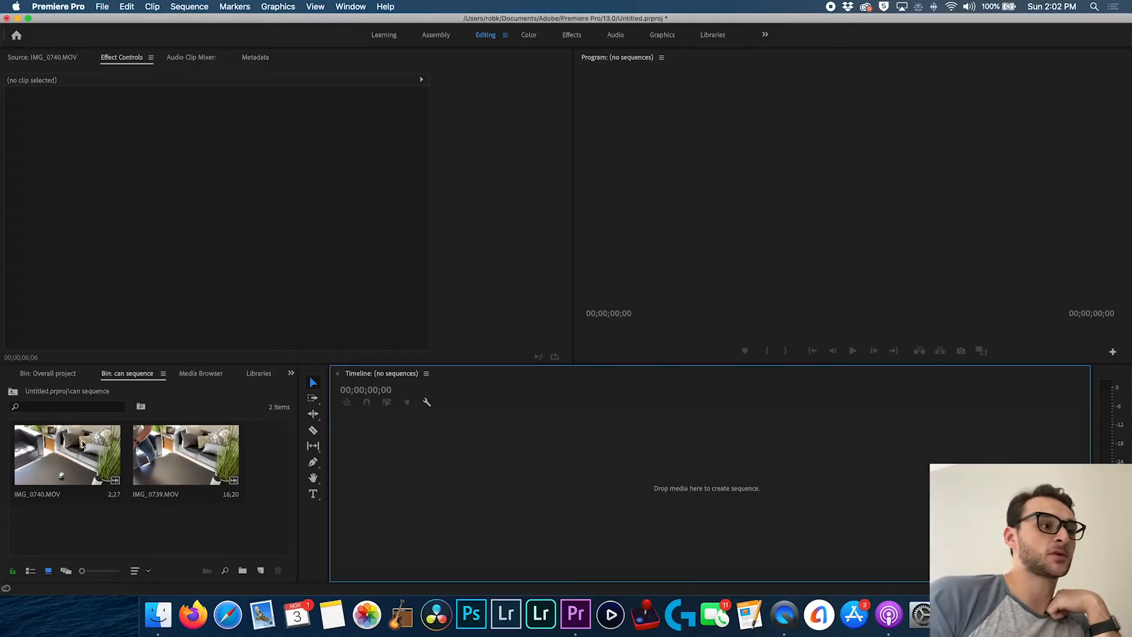
- Preview the hand-gesture clip IMG_0739 in the Source Monitor and scrub through it
{"action": "left_click", "coordinate": [185, 453]}
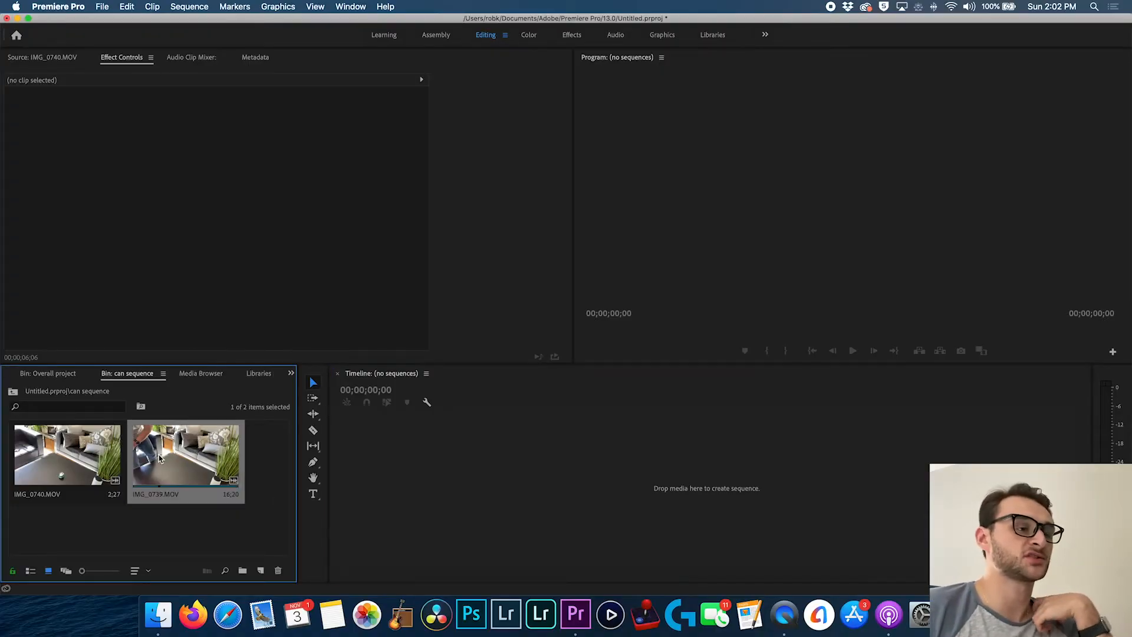
{"action": "double_click", "coordinate": [185, 452]}
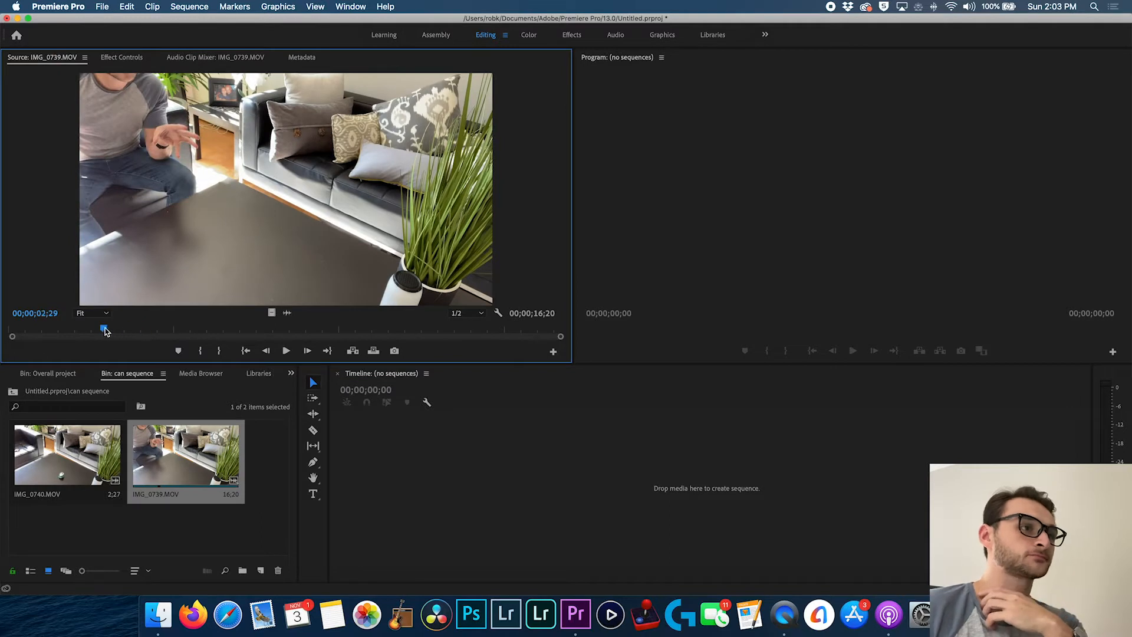
{"action": "left_click_drag", "start_coordinate": [105, 330], "coordinate": [215, 330]}
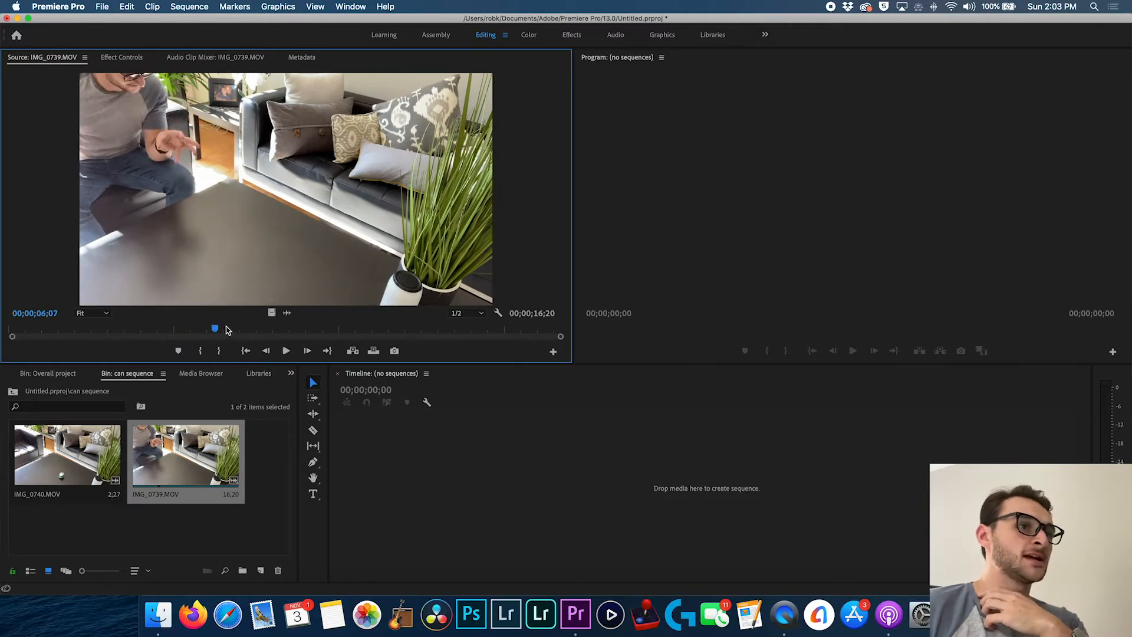
{"action": "left_click_drag", "start_coordinate": [214, 329], "coordinate": [390, 329]}
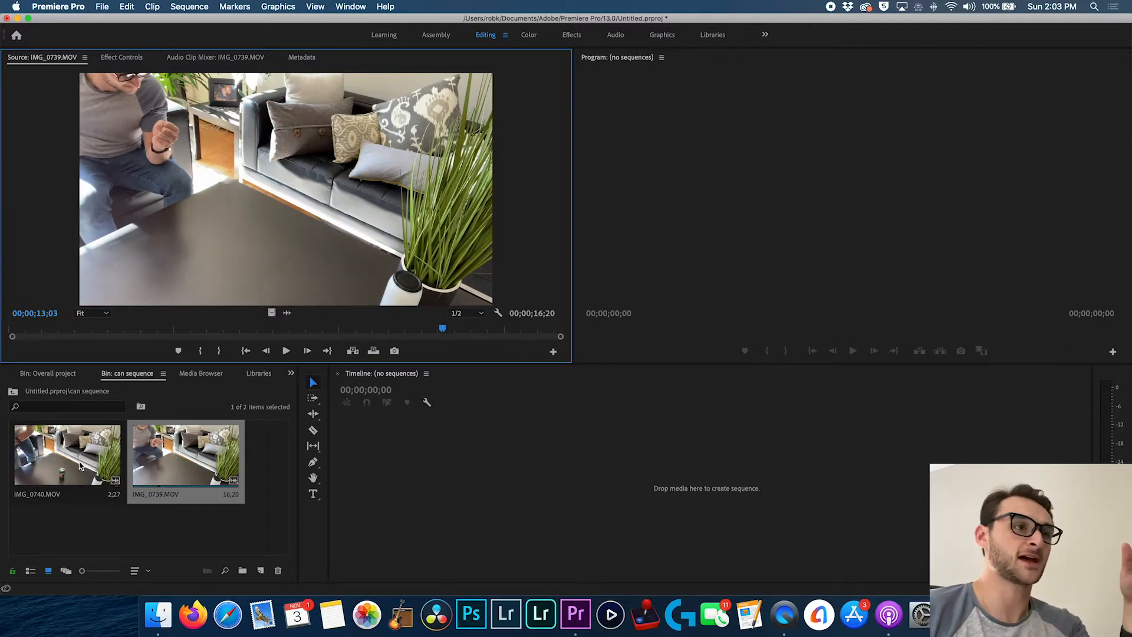
- Preview the can clip IMG_0740 and scrub through its footage
{"action": "double_click", "coordinate": [66, 453]}
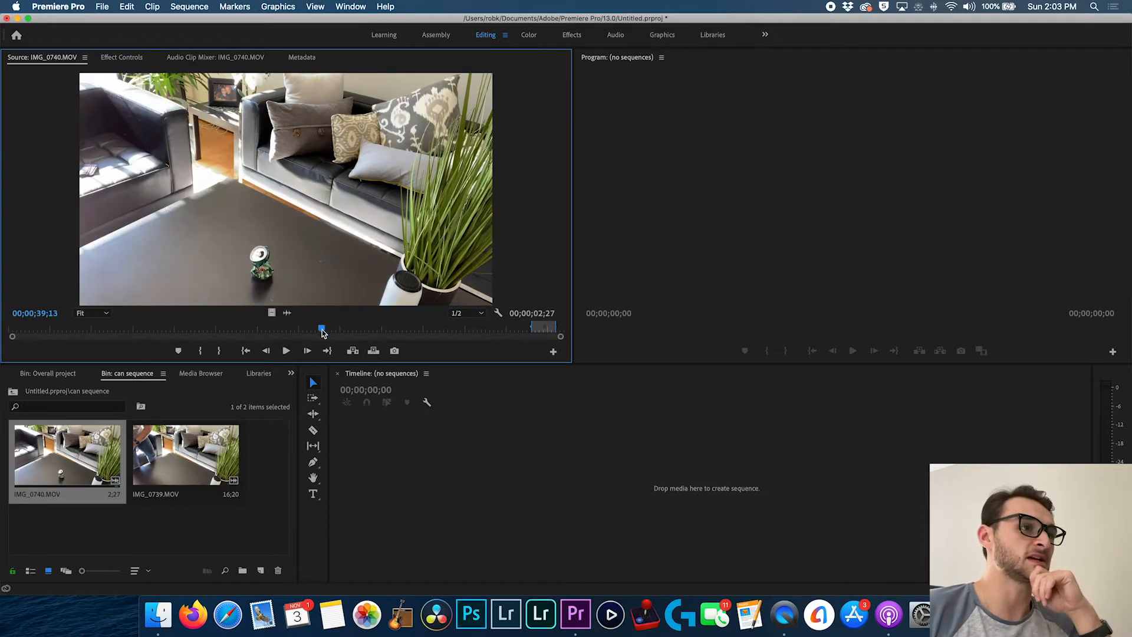
{"action": "left_click_drag", "start_coordinate": [322, 331], "coordinate": [53, 330]}
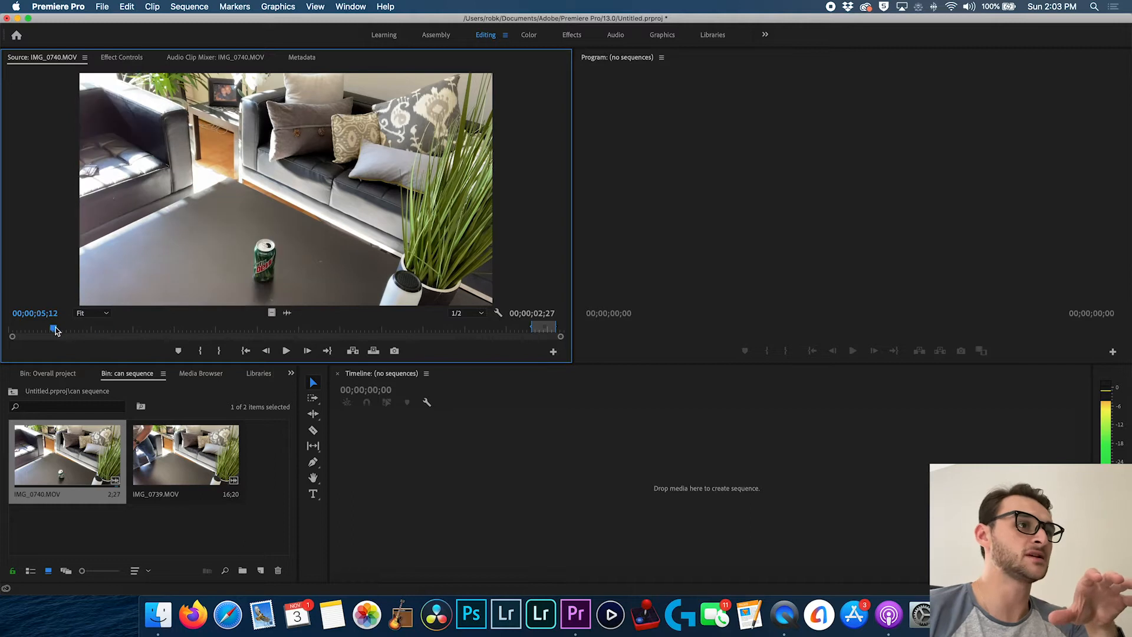
{"action": "left_click_drag", "start_coordinate": [52, 331], "coordinate": [84, 330]}
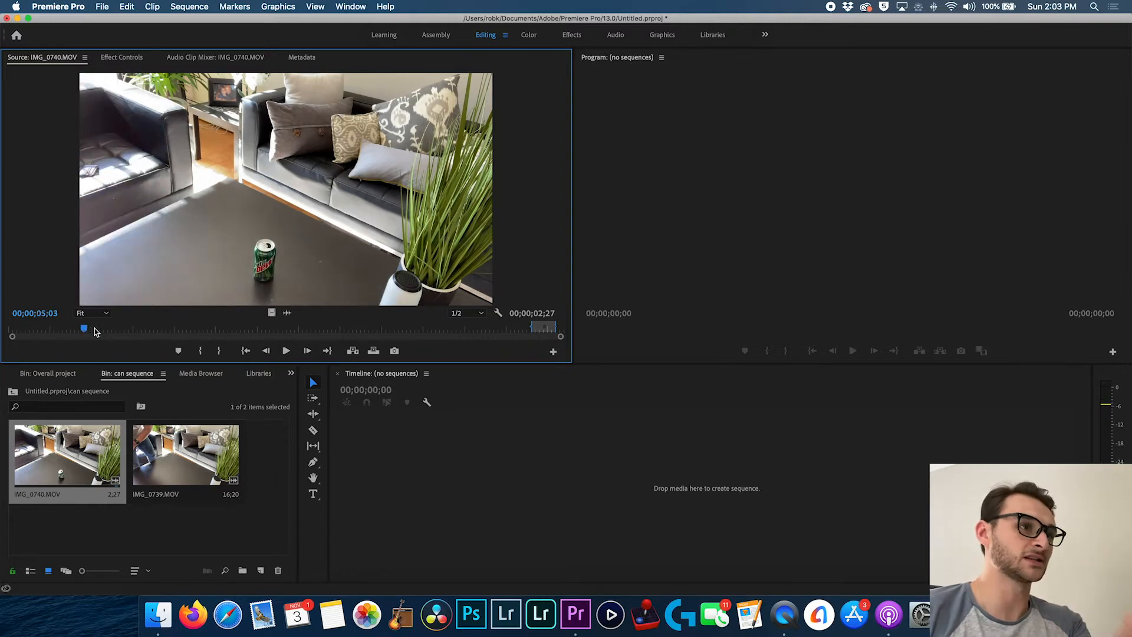
{"action": "left_click_drag", "start_coordinate": [85, 330], "coordinate": [155, 329]}
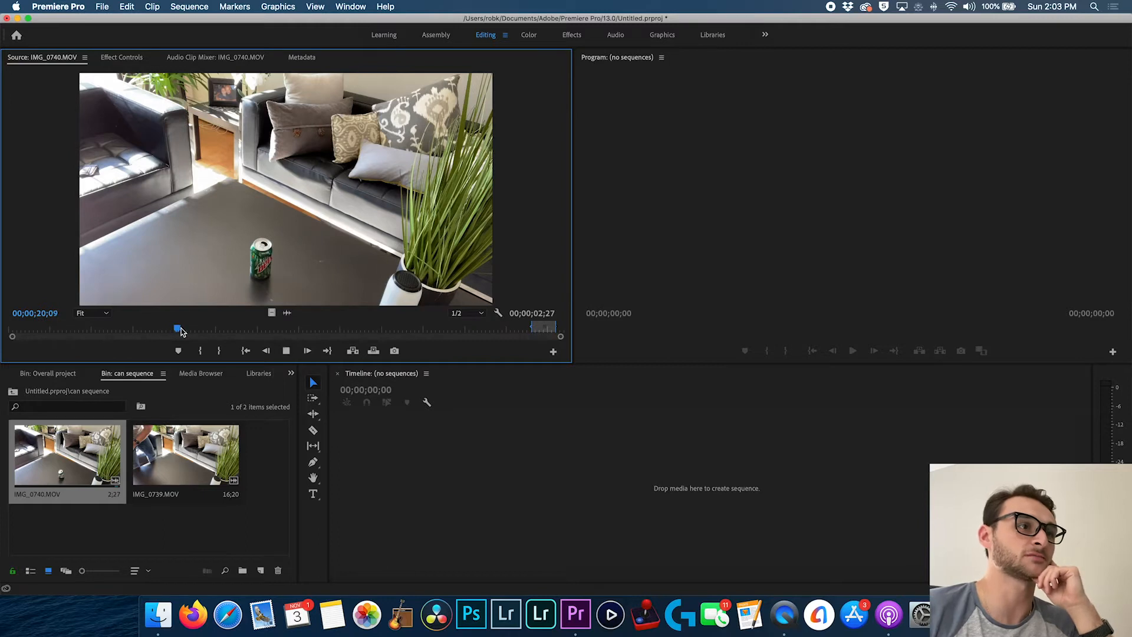
{"action": "left_click_drag", "start_coordinate": [180, 330], "coordinate": [194, 330]}
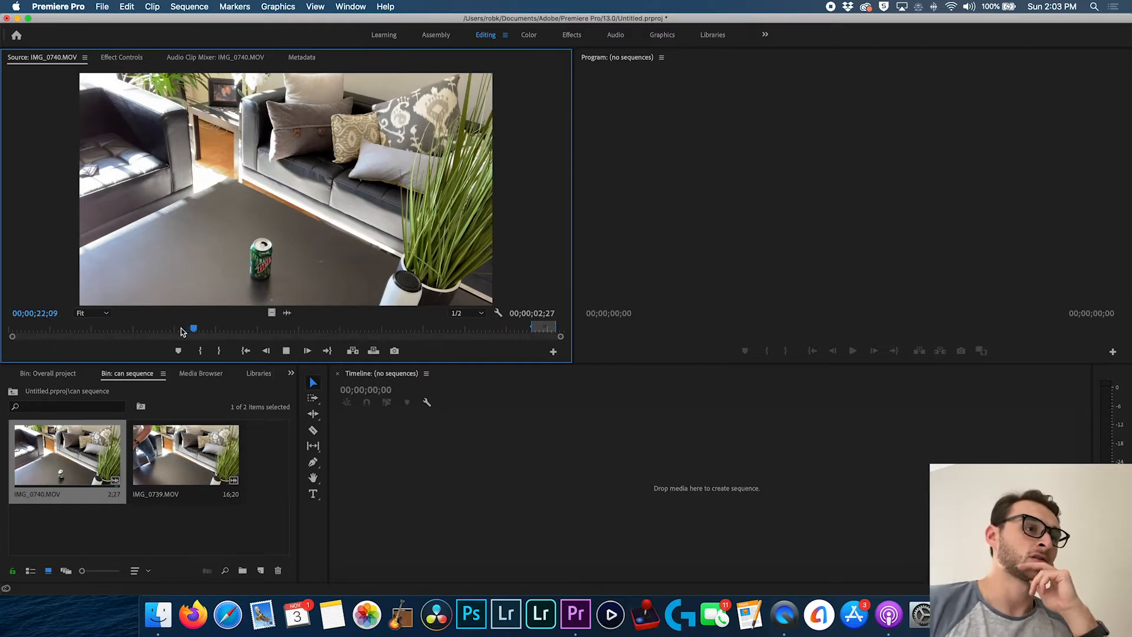
{"action": "left_click_drag", "start_coordinate": [193, 329], "coordinate": [210, 330]}
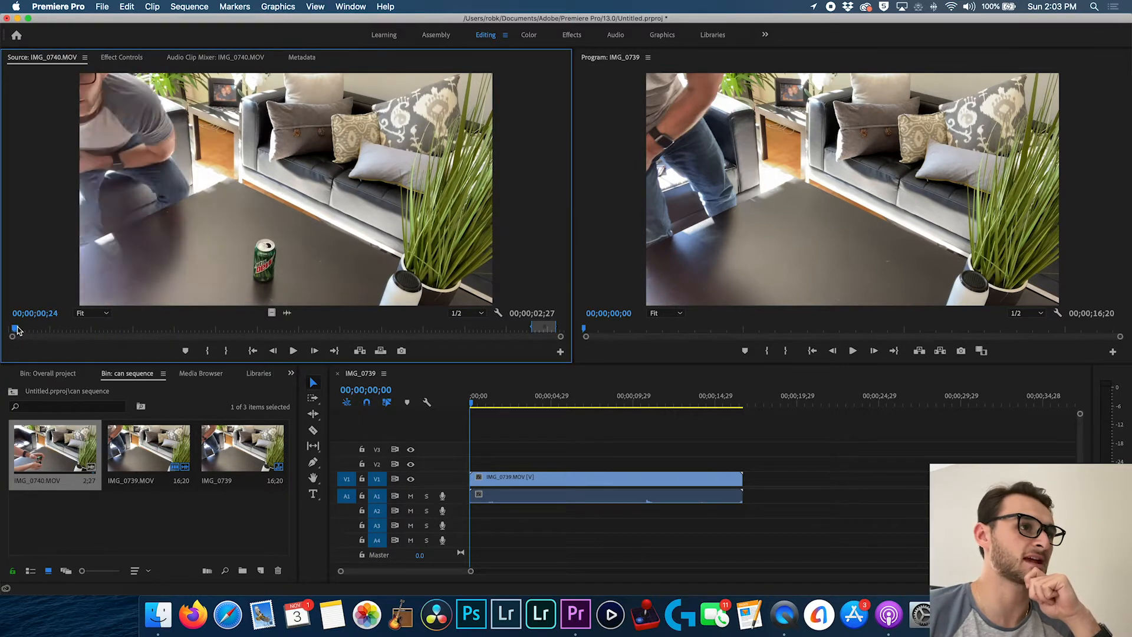
- Scrub the can clip to the moment the hand sets the can down
{"action": "left_click_drag", "start_coordinate": [12, 331], "coordinate": [55, 332]}
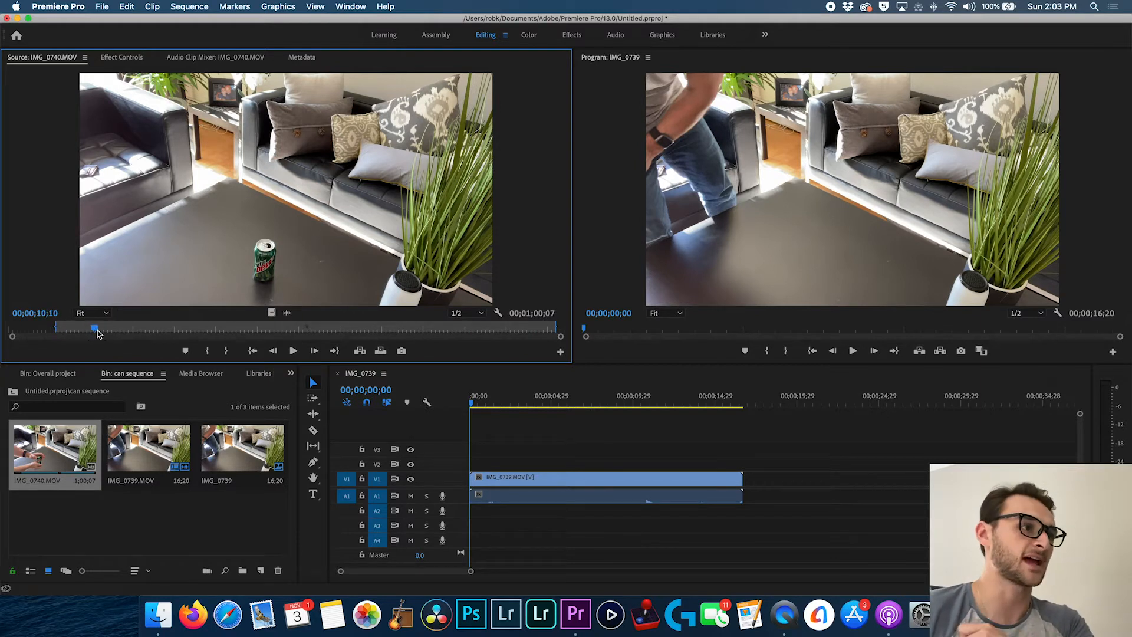
{"action": "left_click_drag", "start_coordinate": [95, 330], "coordinate": [136, 330]}
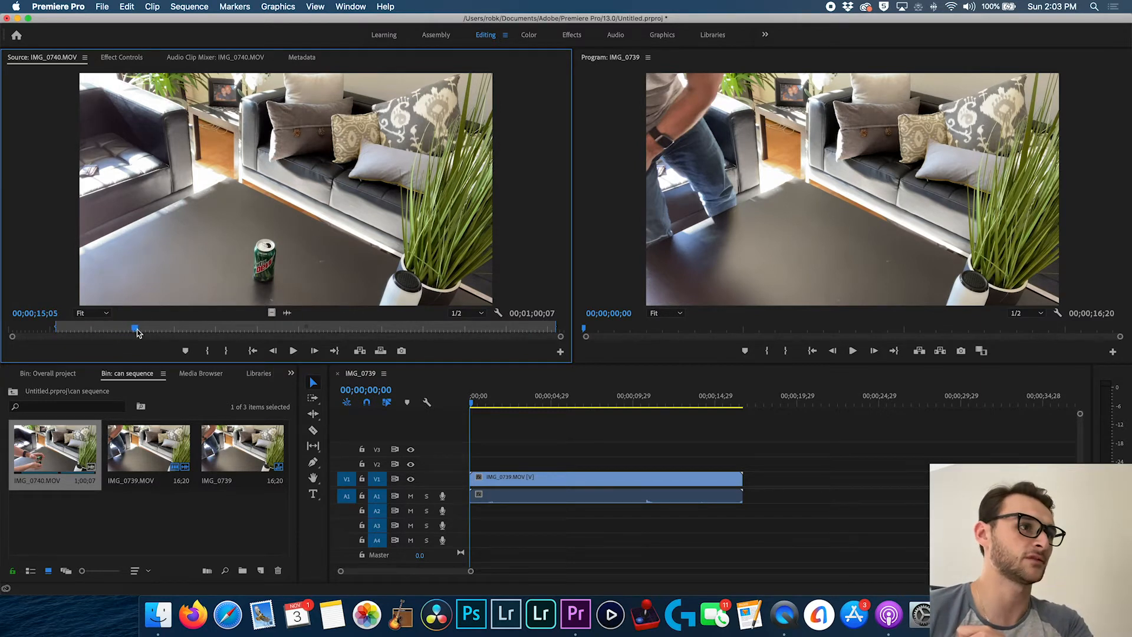
{"action": "left_click_drag", "start_coordinate": [137, 329], "coordinate": [143, 329]}
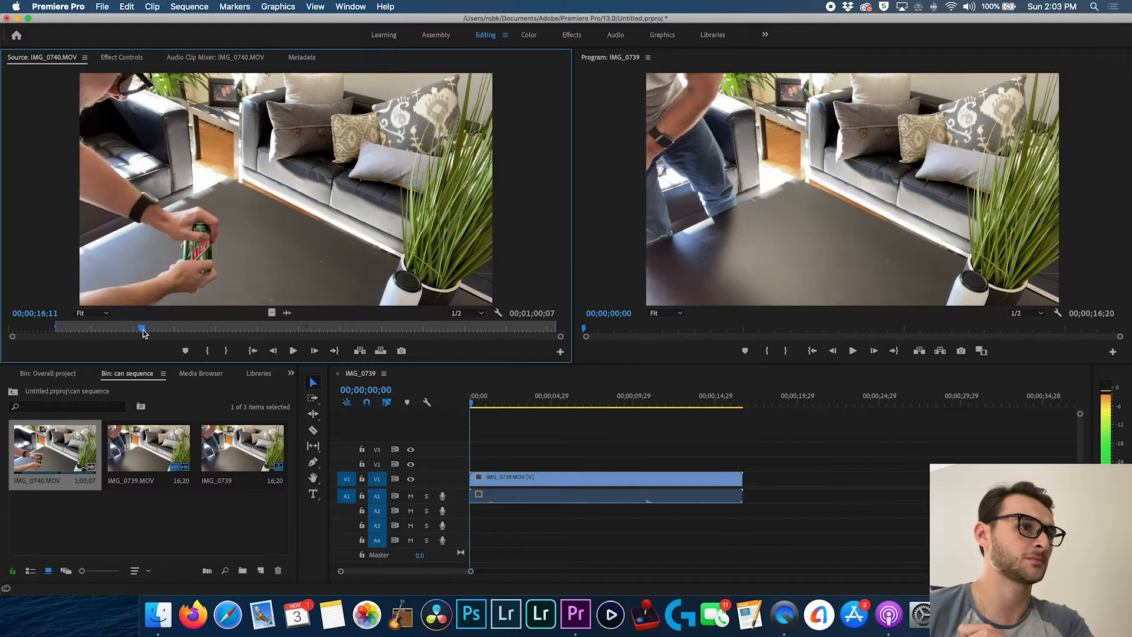
{"action": "left_click_drag", "start_coordinate": [143, 330], "coordinate": [132, 329]}
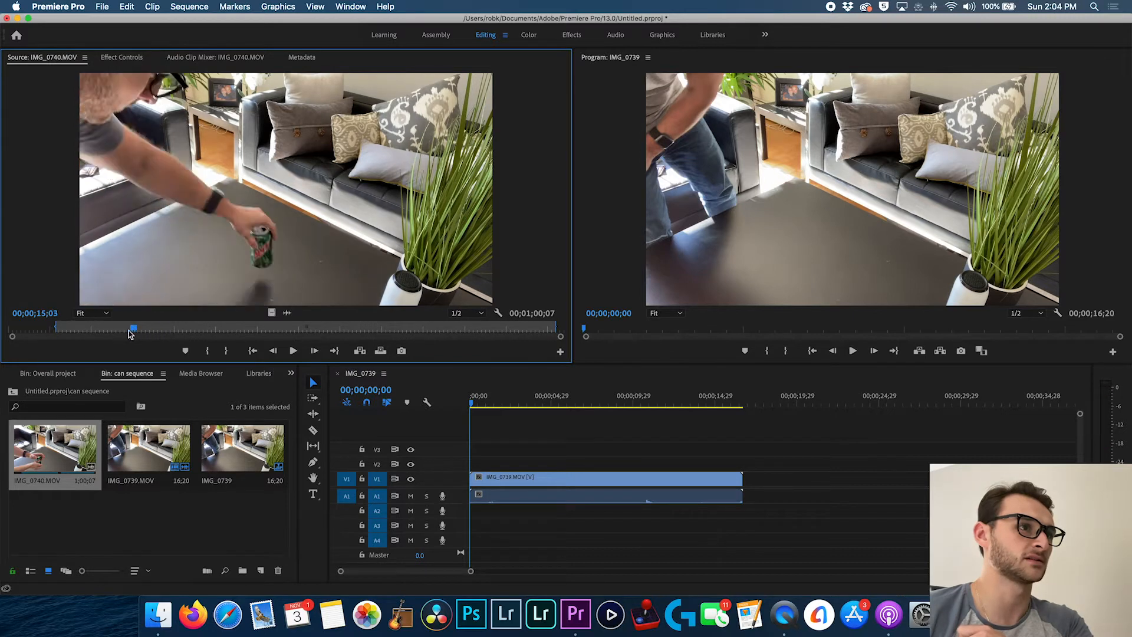
{"action": "left_click_drag", "start_coordinate": [133, 328], "coordinate": [122, 330]}
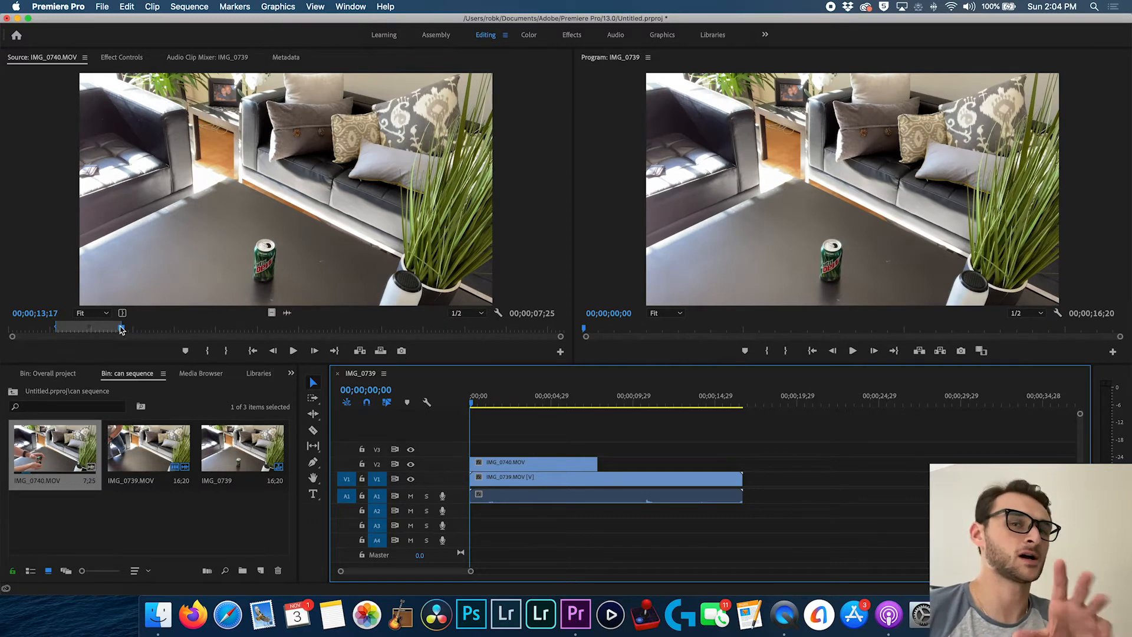
- Locate the frames where the hand leaves the can and the next crumpling step
{"action": "left_click_drag", "start_coordinate": [122, 330], "coordinate": [134, 330]}
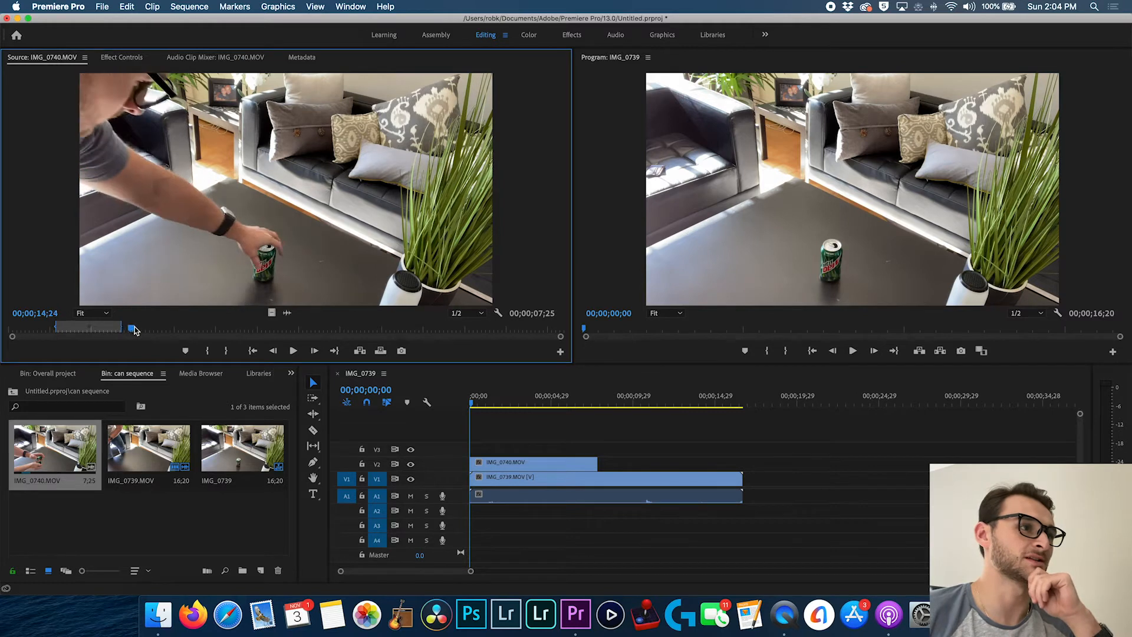
{"action": "left_click_drag", "start_coordinate": [133, 329], "coordinate": [157, 329]}
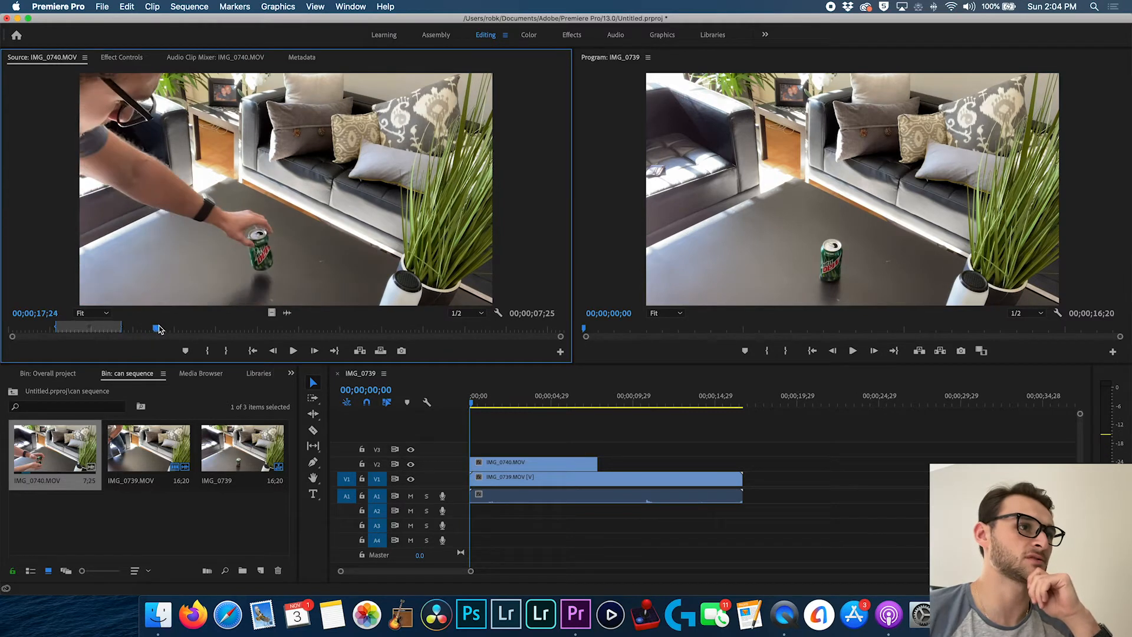
{"action": "left_click_drag", "start_coordinate": [157, 327], "coordinate": [175, 327]}
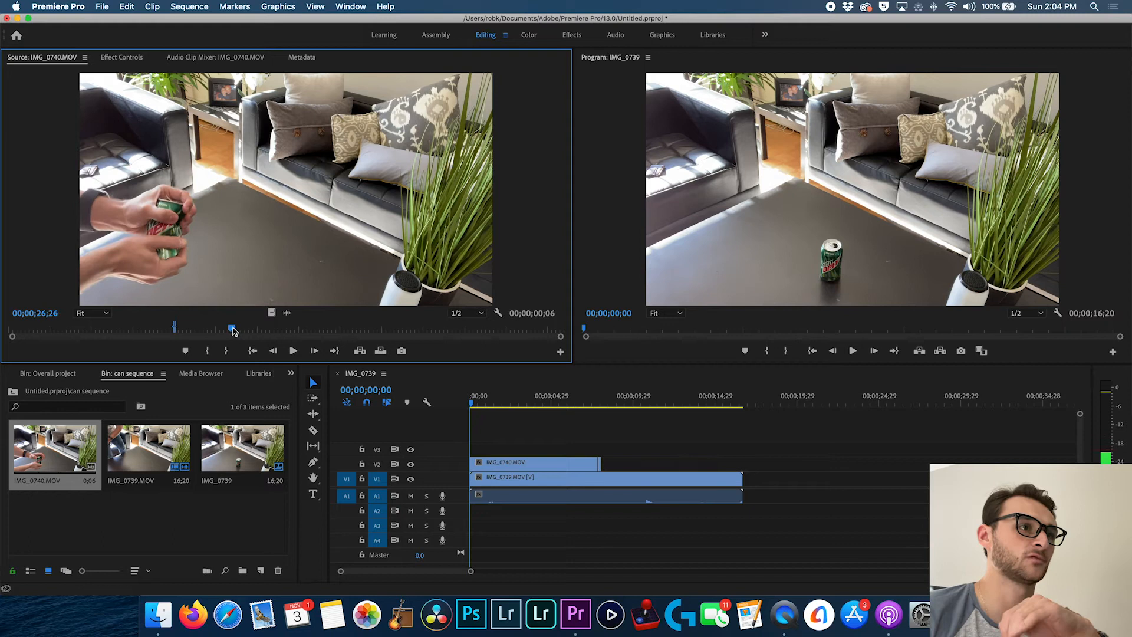
{"action": "left_click_drag", "start_coordinate": [233, 327], "coordinate": [255, 327]}
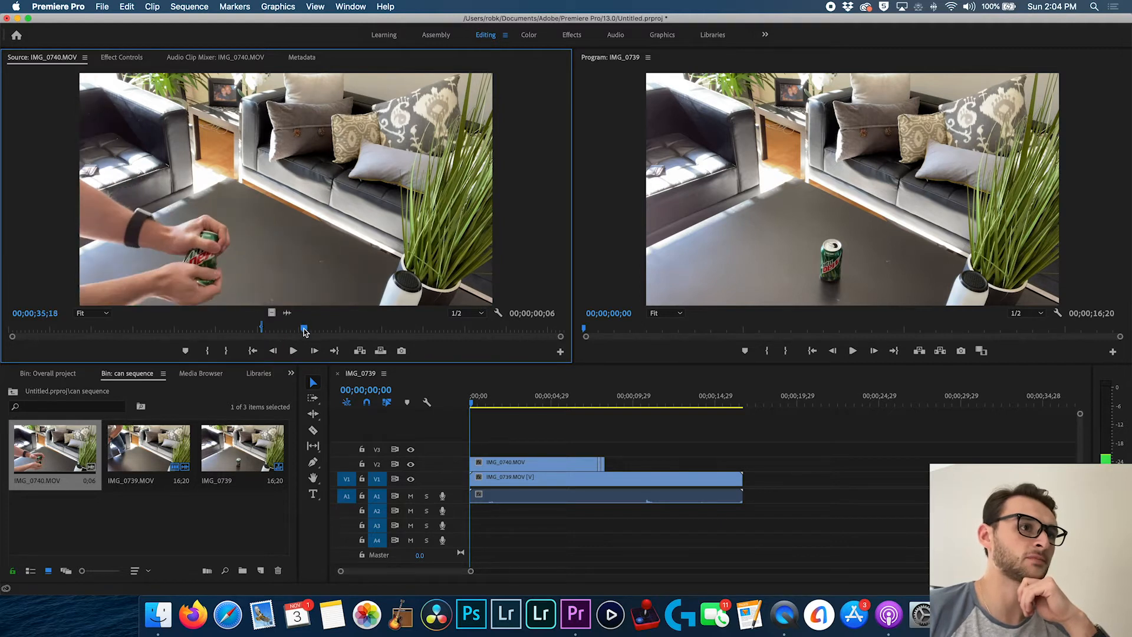
- Find later frames of the crushed and fully crumpled can for further pieces
{"action": "left_click_drag", "start_coordinate": [303, 329], "coordinate": [319, 329]}
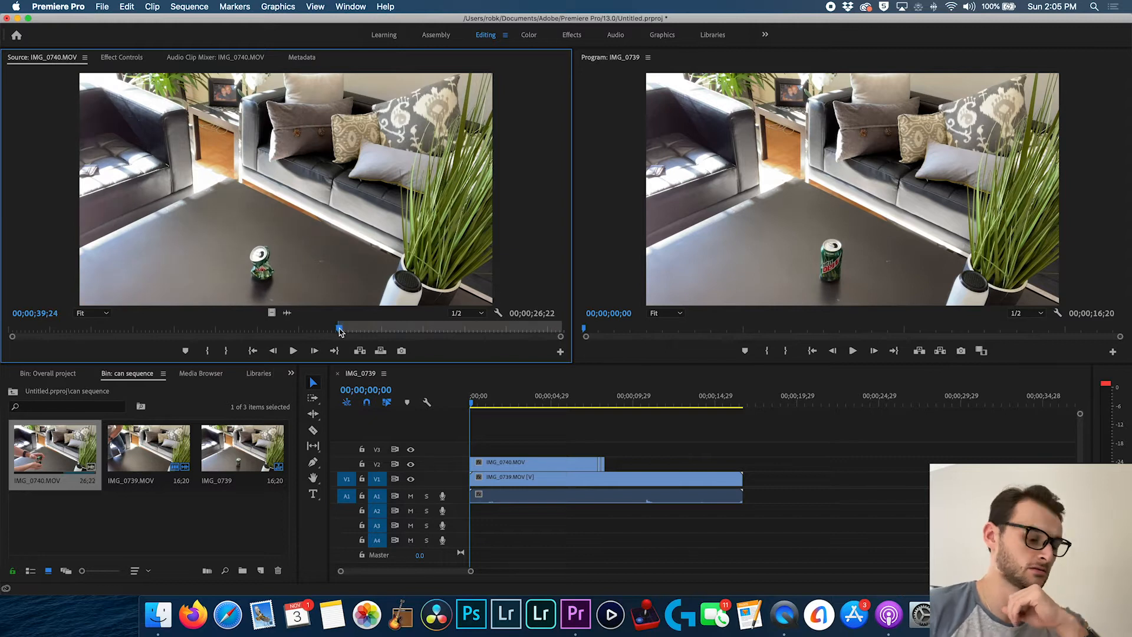
{"action": "left_click_drag", "start_coordinate": [340, 329], "coordinate": [390, 329]}
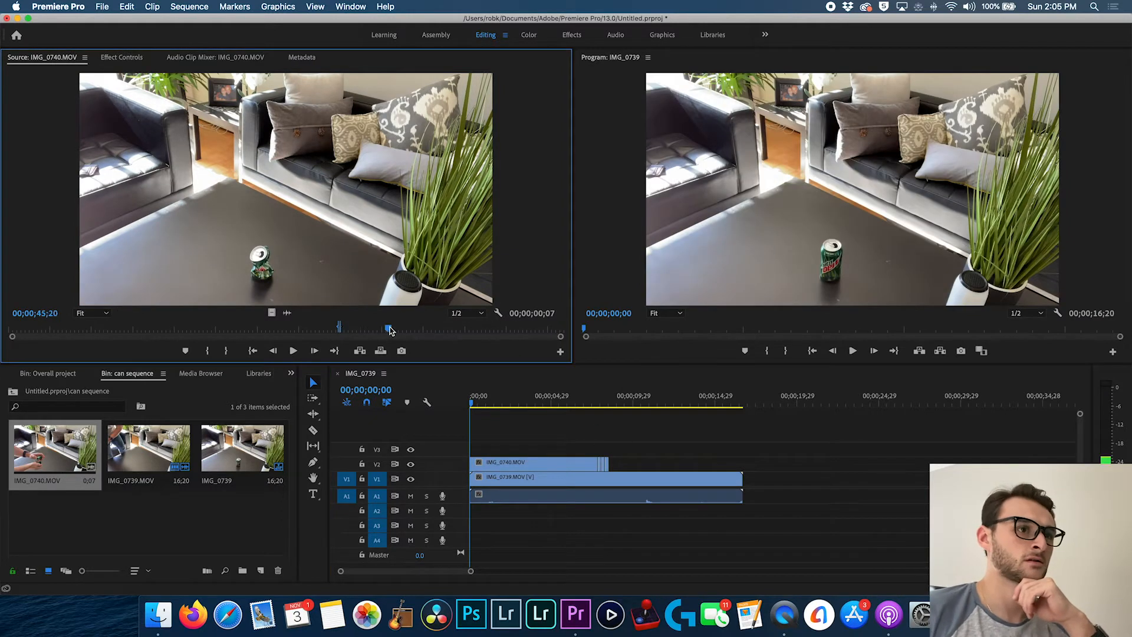
{"action": "left_click_drag", "start_coordinate": [391, 329], "coordinate": [436, 329]}
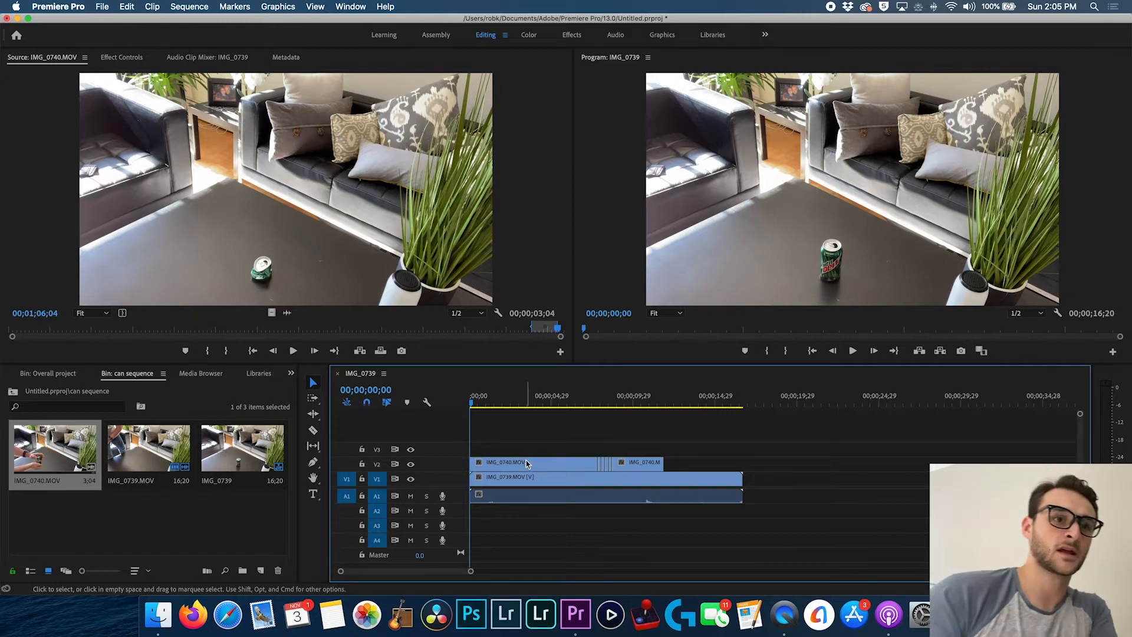
- Add an ellipse opacity mask to the first can clip and fit it around the can
{"action": "left_click", "coordinate": [534, 463]}
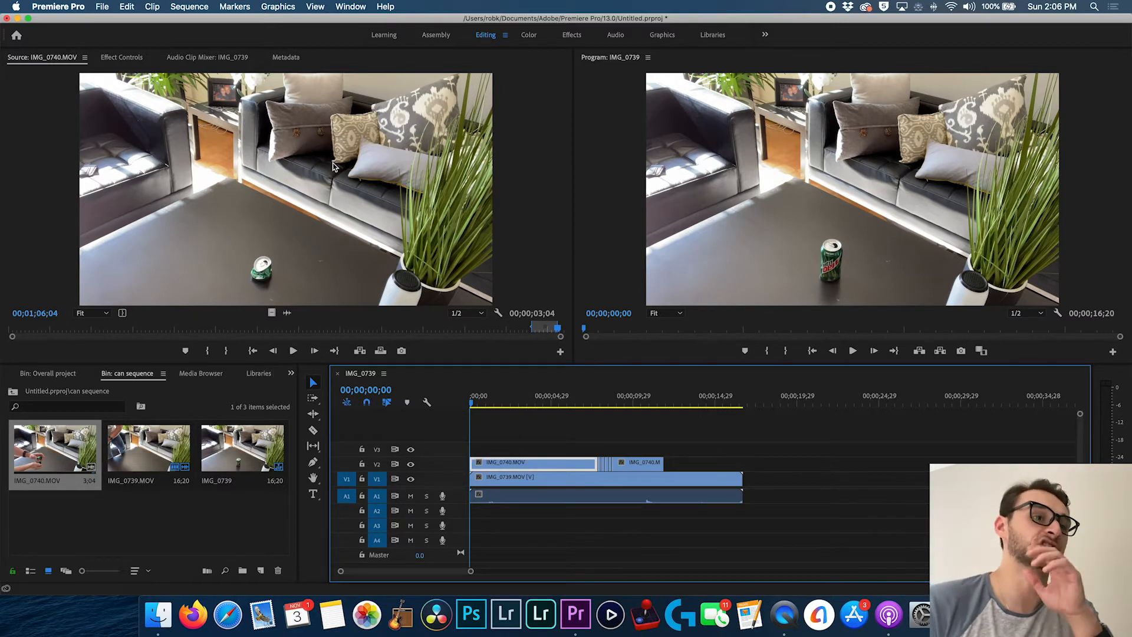
{"action": "mouse_move", "coordinate": [396, 416]}
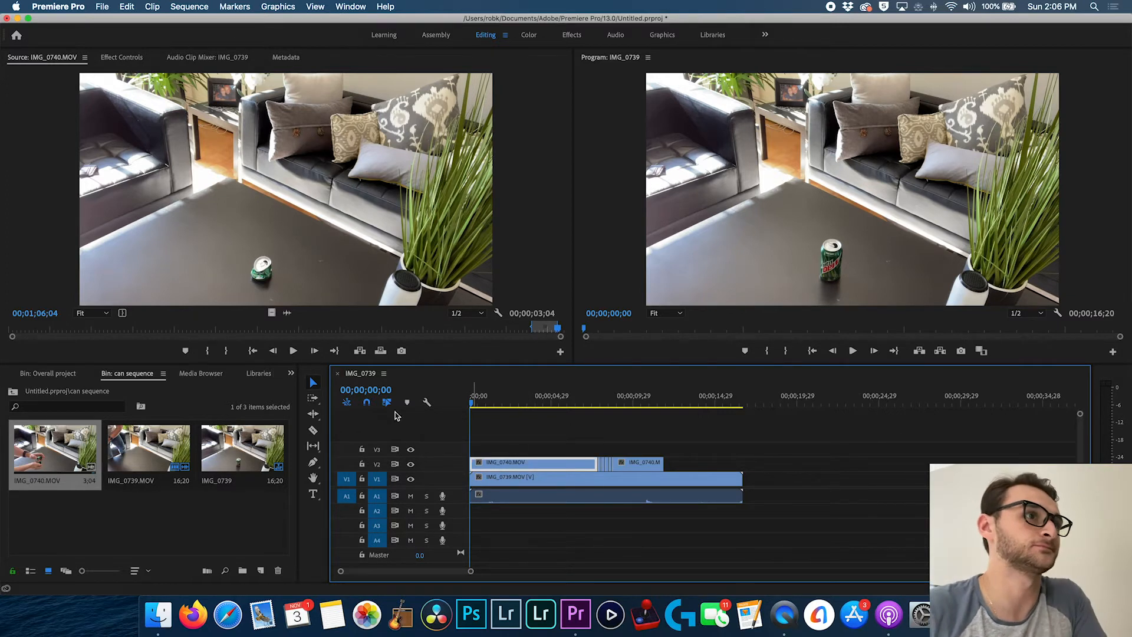
{"action": "left_click", "coordinate": [121, 56]}
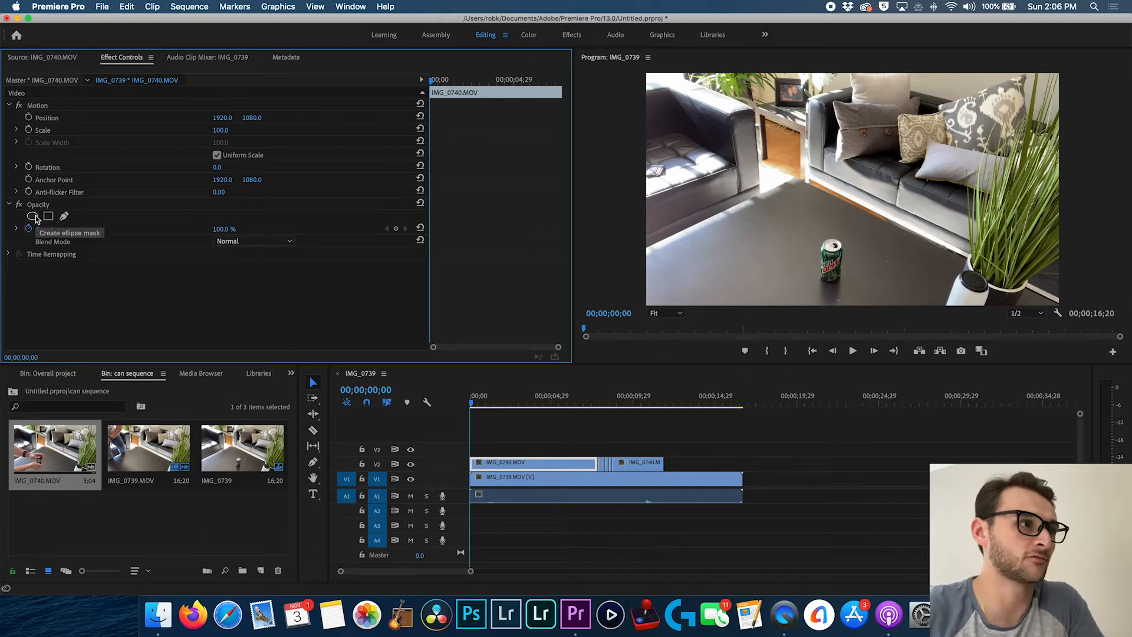
{"action": "left_click", "coordinate": [37, 216]}
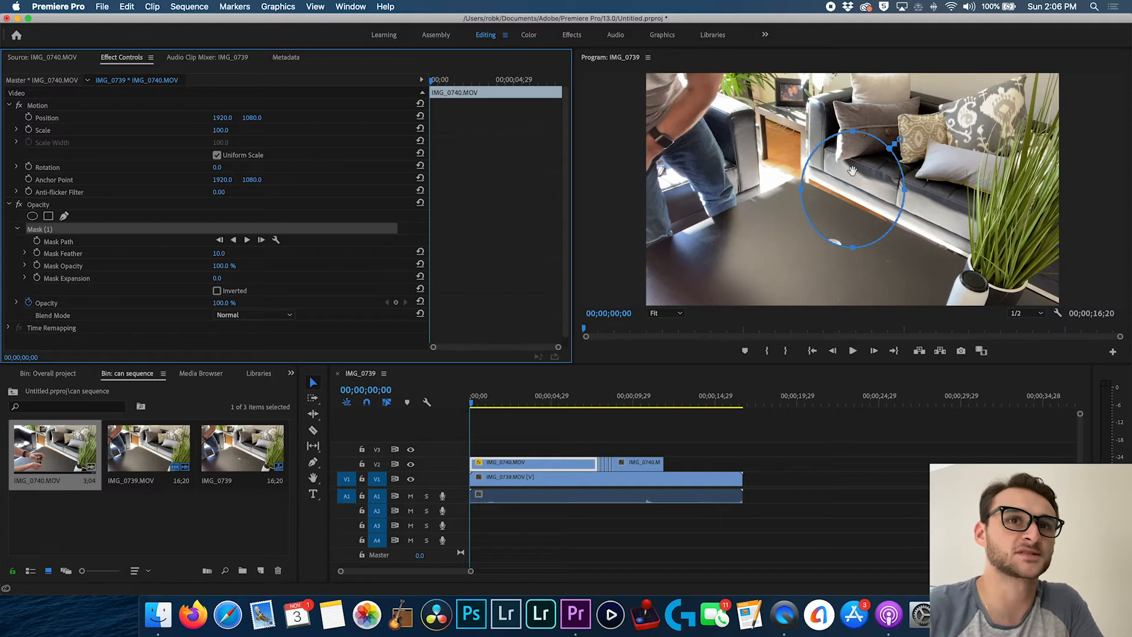
{"action": "left_click_drag", "start_coordinate": [852, 171], "coordinate": [819, 230]}
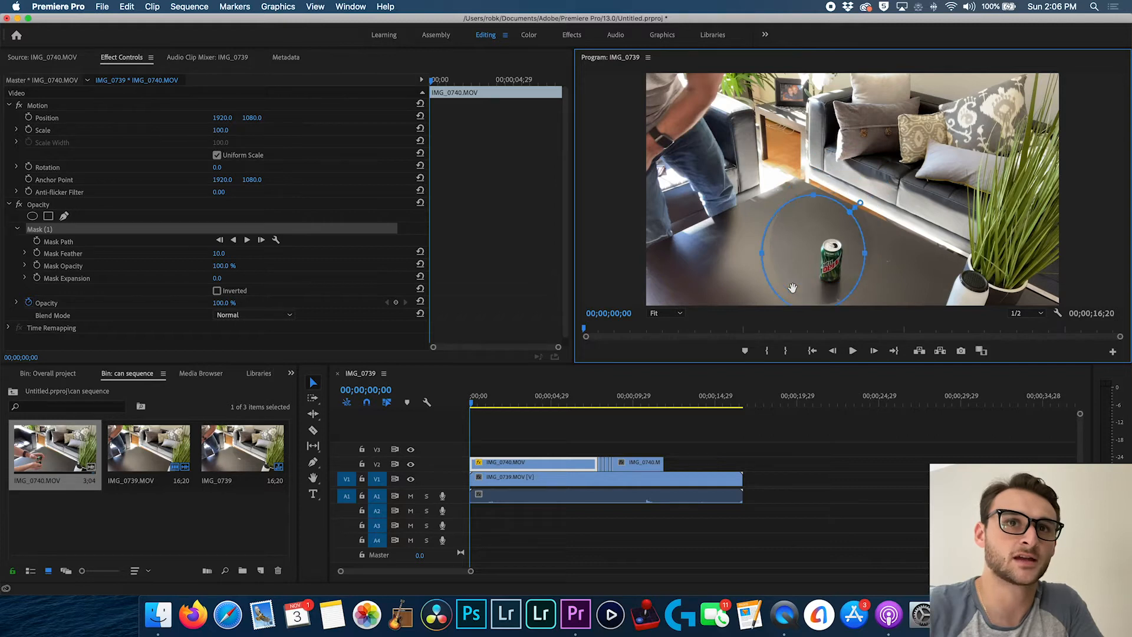
{"action": "left_click_drag", "start_coordinate": [860, 204], "coordinate": [838, 253]}
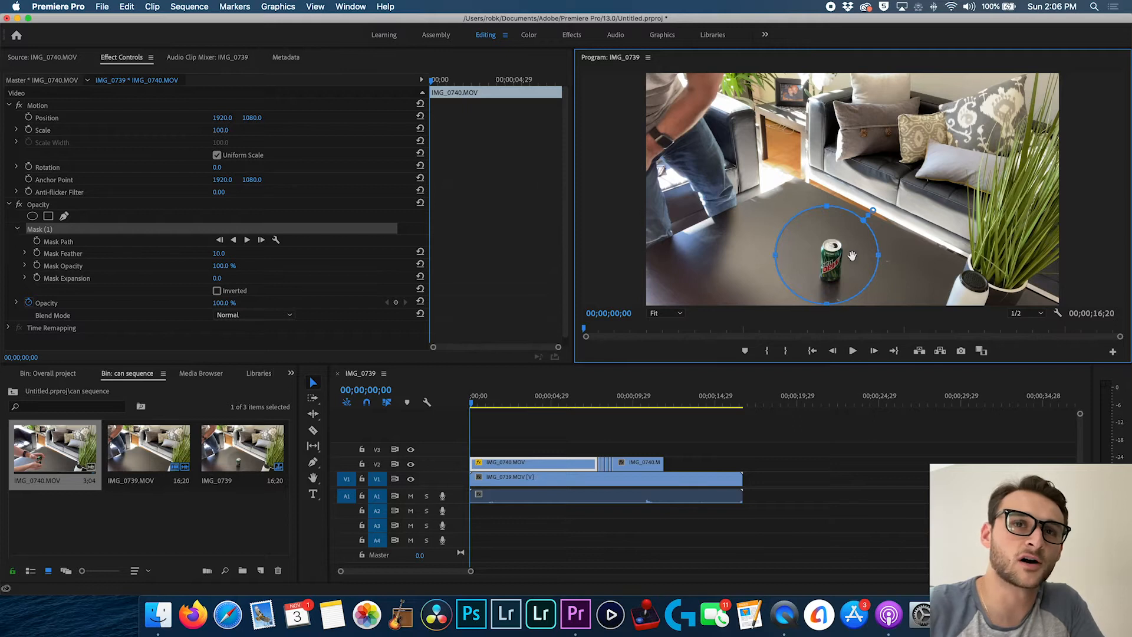
{"action": "mouse_move", "coordinate": [799, 256]}
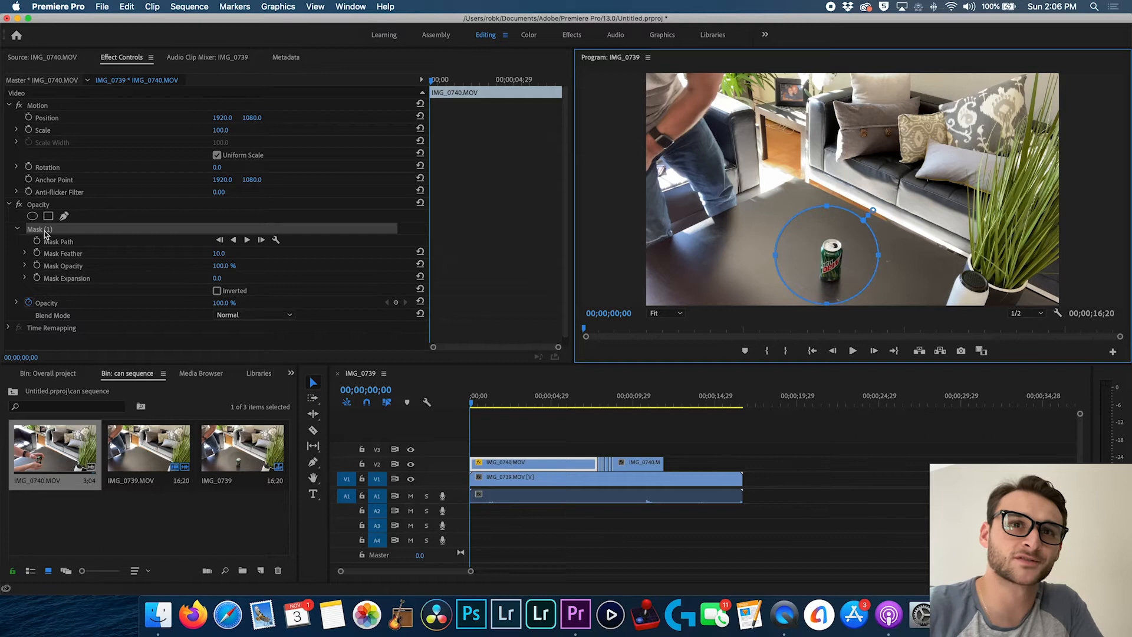
- Copy the can mask and paste it onto the next can clip
{"action": "right_click", "coordinate": [40, 229]}
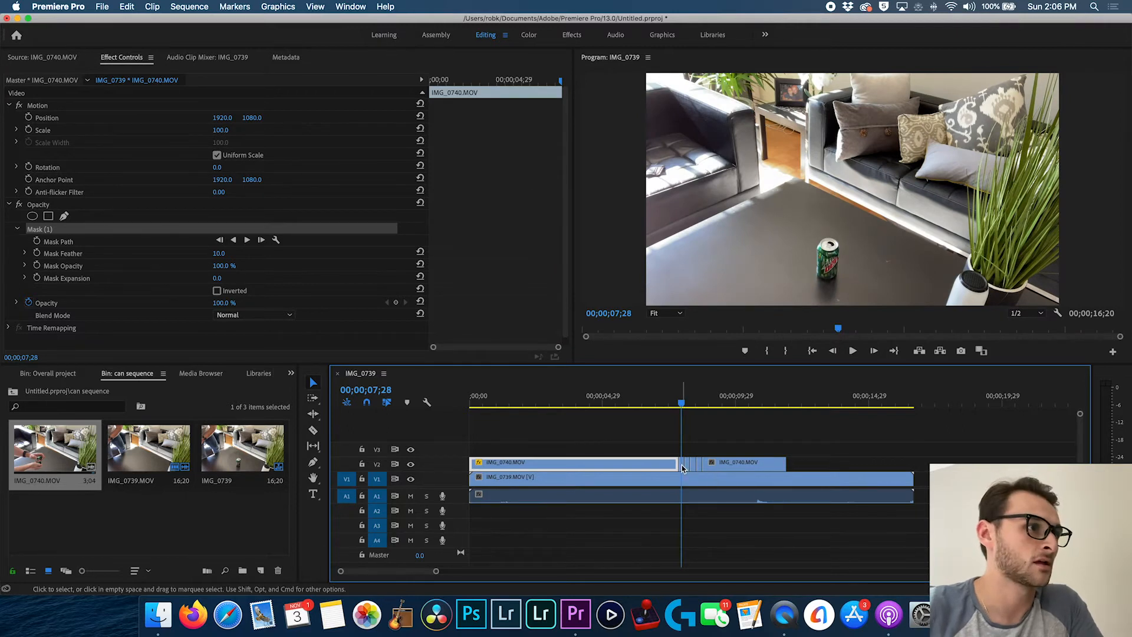
{"action": "right_click", "coordinate": [38, 204]}
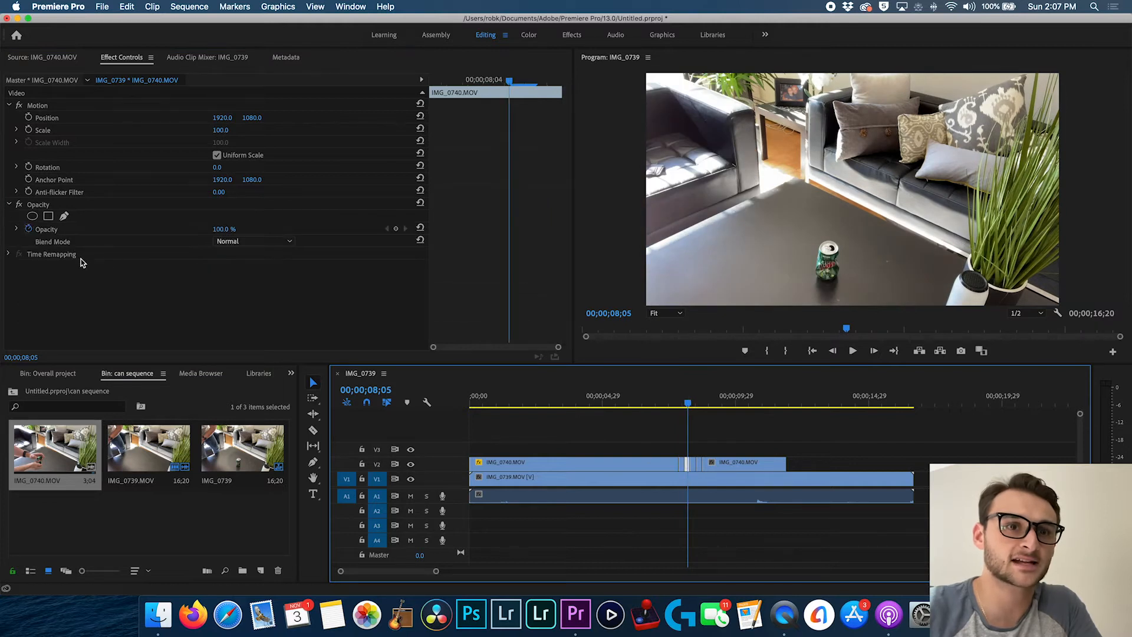
{"action": "right_click", "coordinate": [38, 204]}
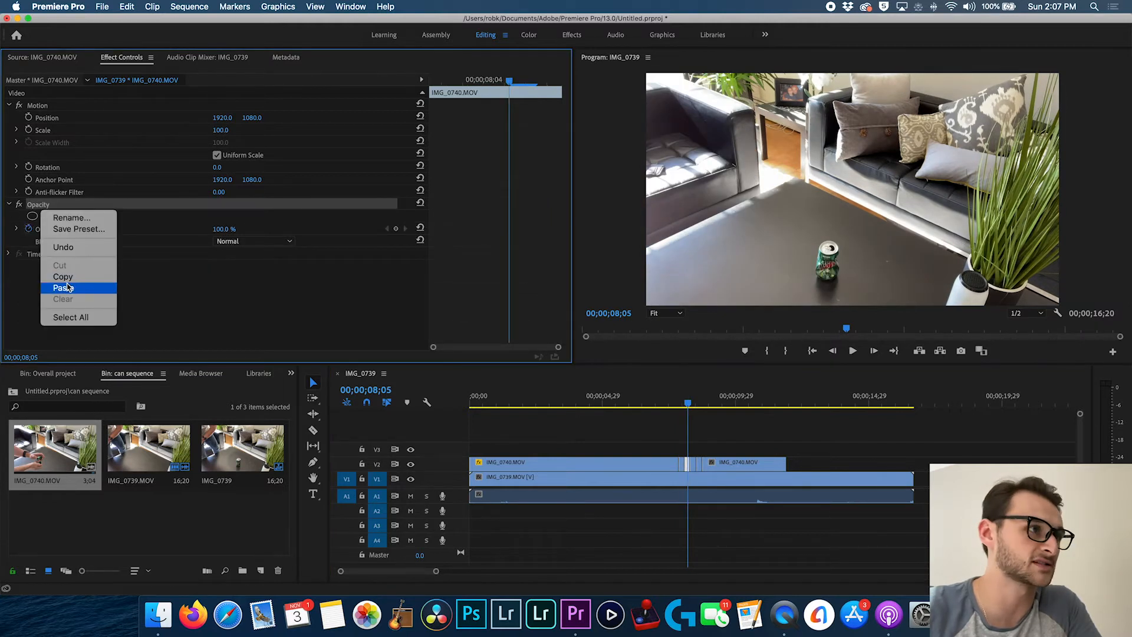
{"action": "left_click", "coordinate": [63, 288]}
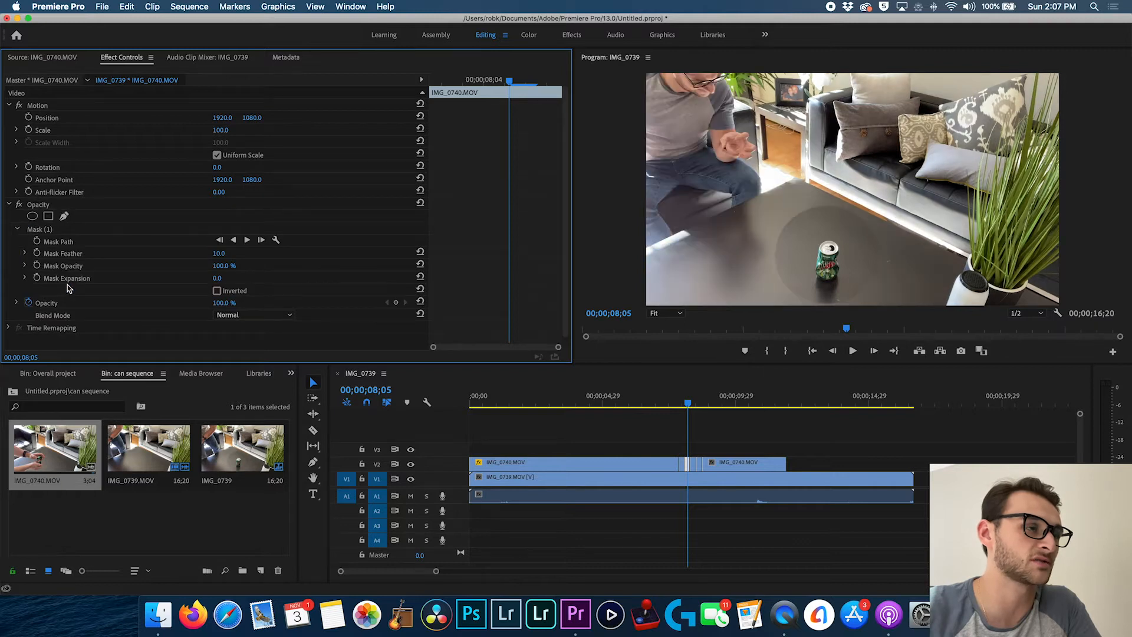
{"action": "left_click", "coordinate": [693, 404]}
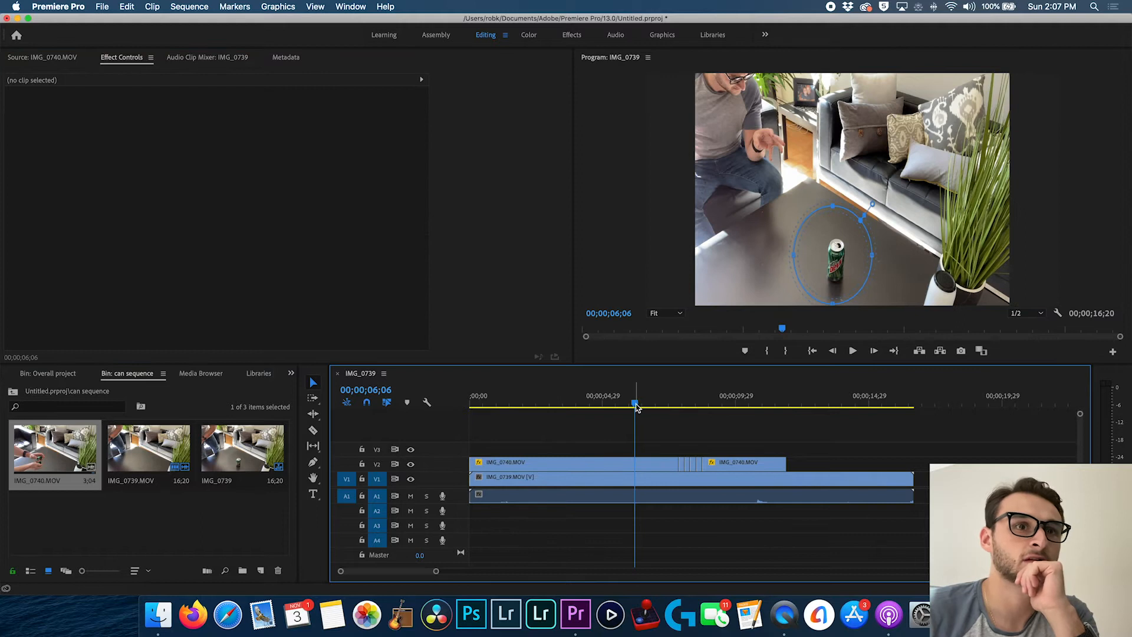
- Raise the first can clip's mask feather to 324, then move to the next can clip
{"action": "left_click_drag", "start_coordinate": [636, 403], "coordinate": [606, 403]}
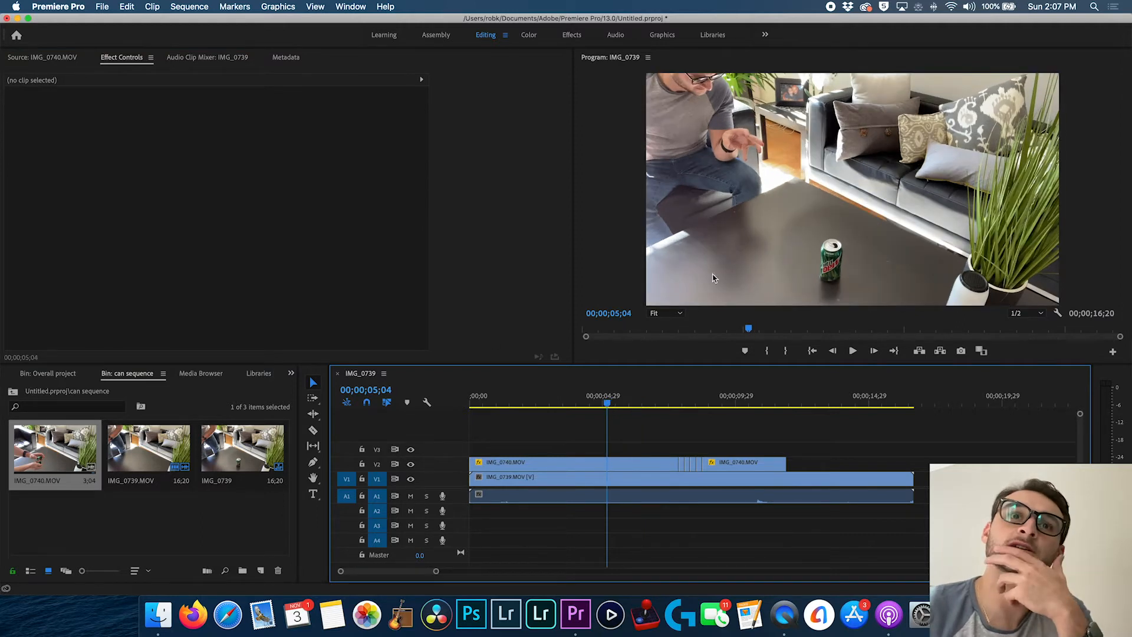
{"action": "left_click", "coordinate": [575, 463]}
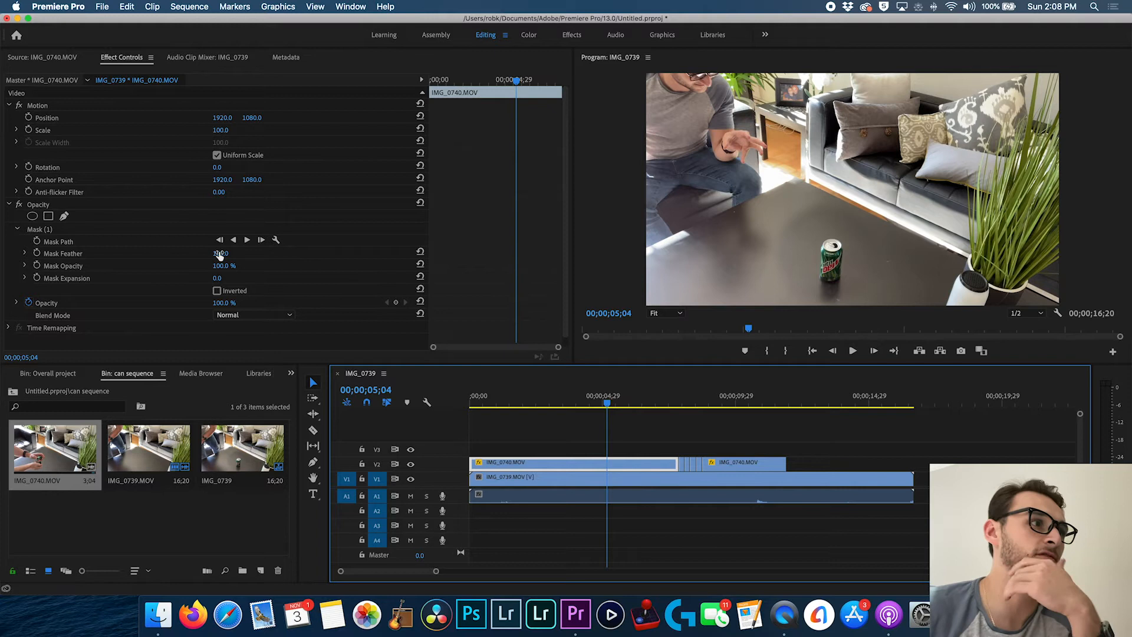
{"action": "type", "text": "100.0"}
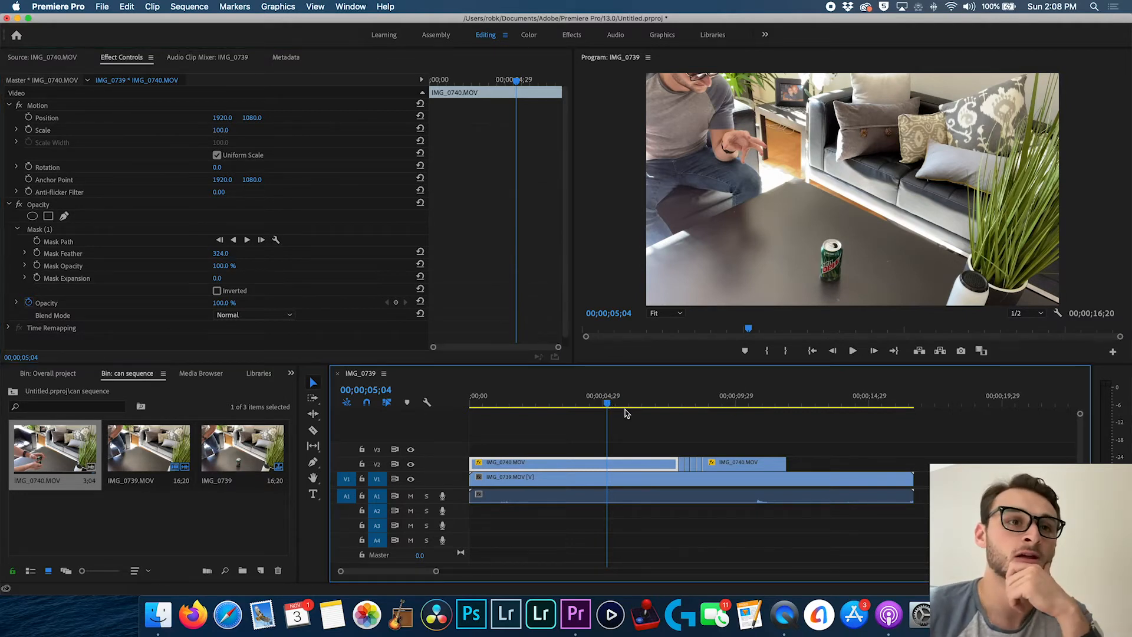
{"action": "left_click", "coordinate": [683, 403]}
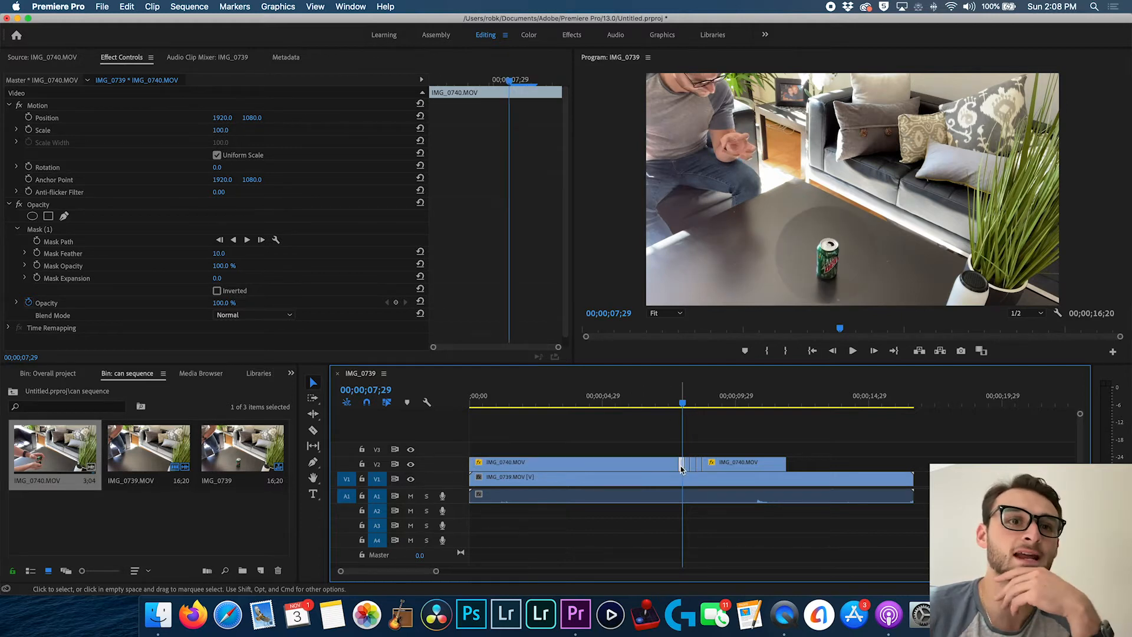
{"action": "left_click", "coordinate": [220, 252]}
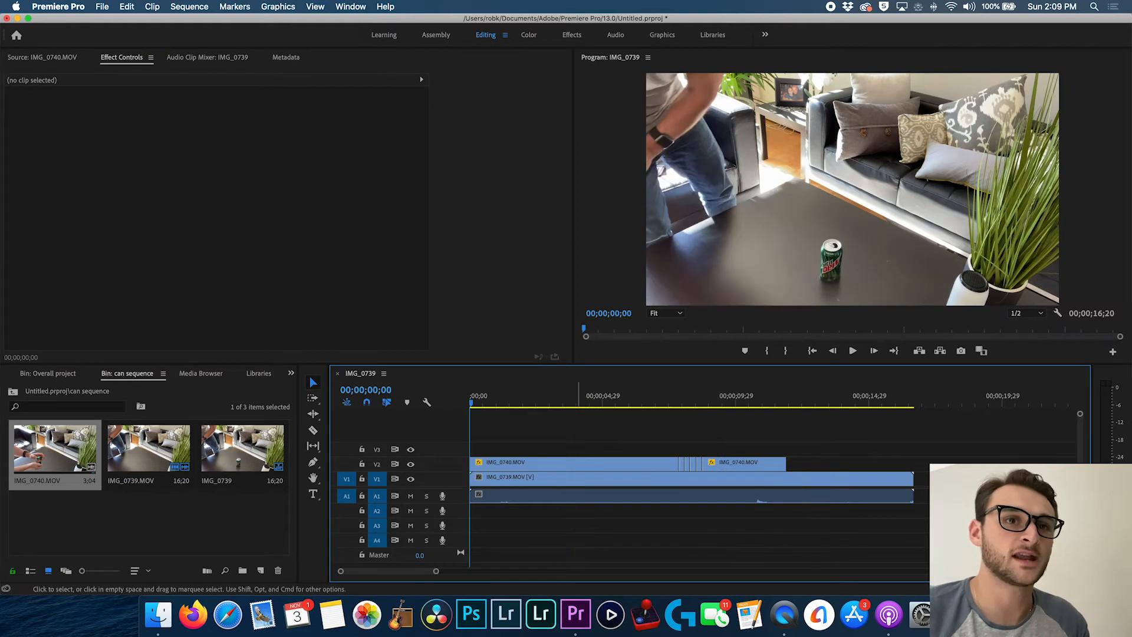
- Play the sequence from the start to review the can pieces, then stop
{"action": "left_click", "coordinate": [852, 350]}
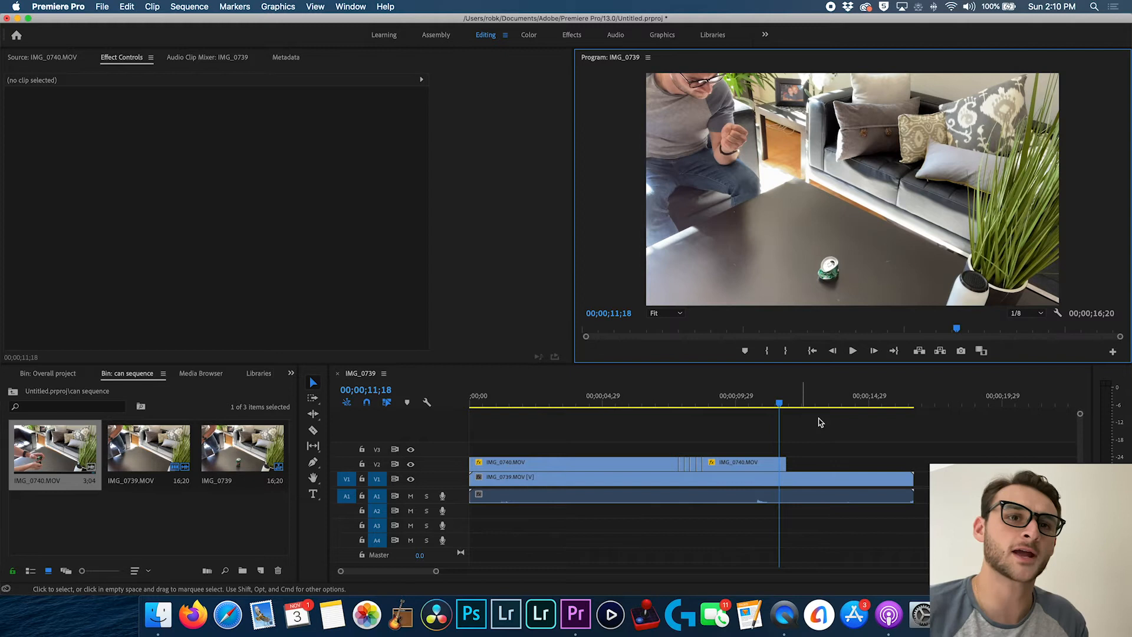
{"action": "left_click", "coordinate": [779, 407]}
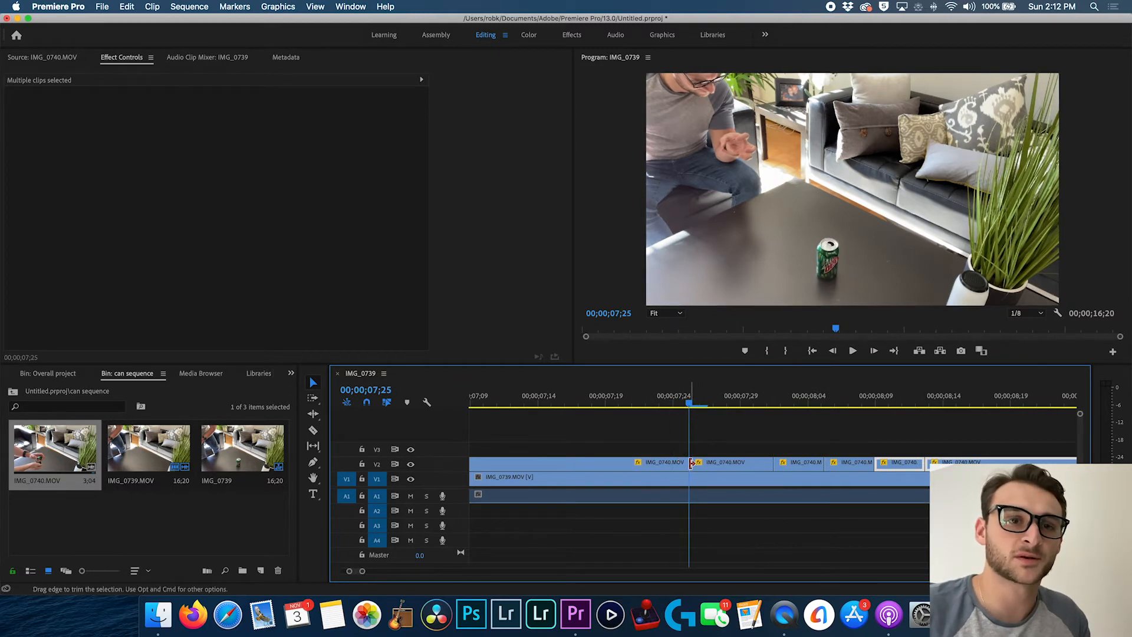
- Apply default cross-dissolve transitions between the selected can clips and shorten the first
{"action": "right_click", "coordinate": [691, 463]}
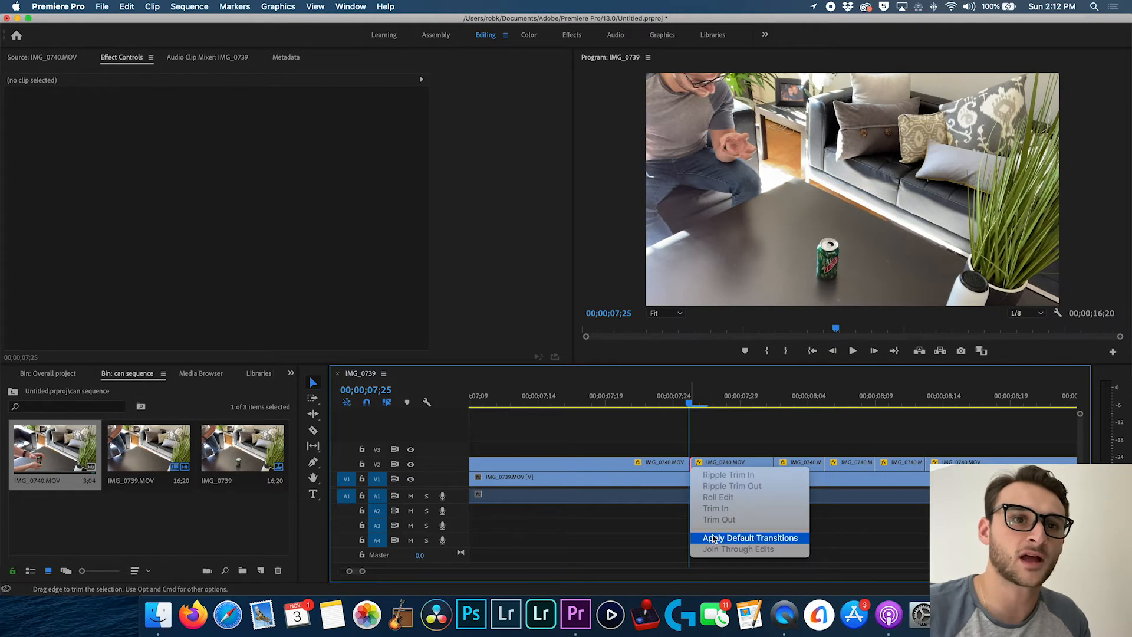
{"action": "left_click", "coordinate": [749, 538]}
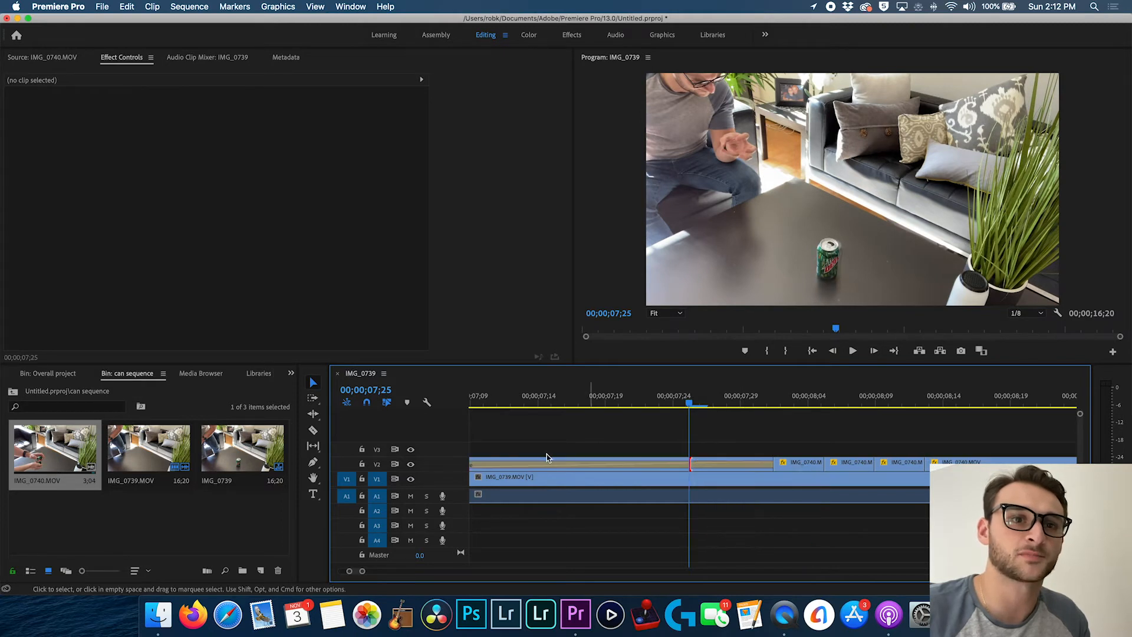
{"action": "left_click_drag", "start_coordinate": [690, 465], "coordinate": [718, 465]}
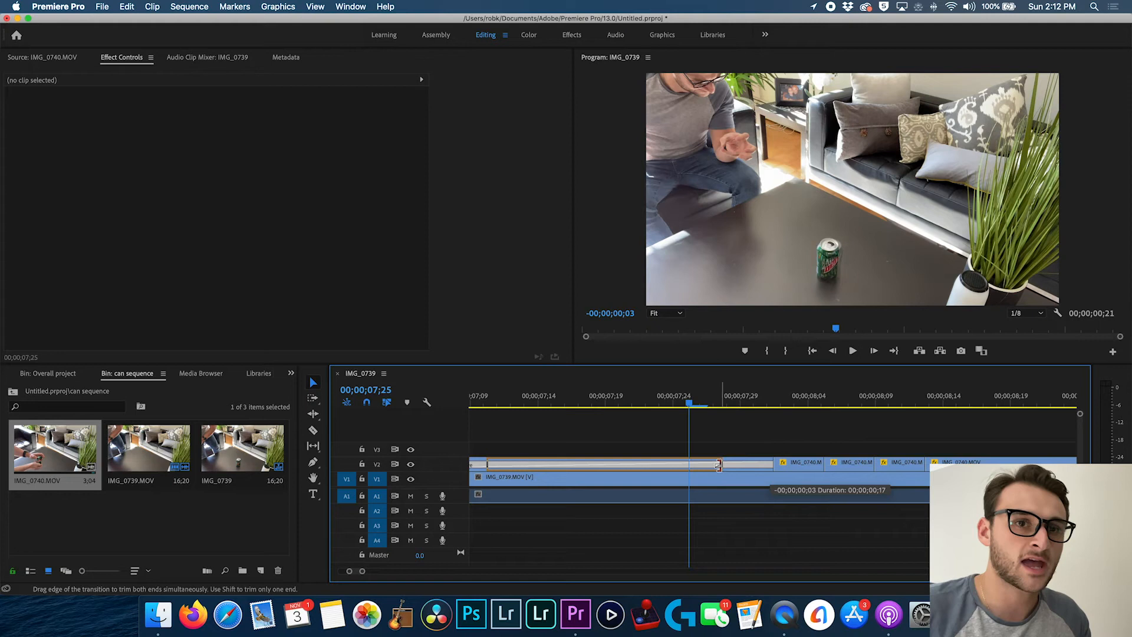
- Trim a cross dissolve to a few frames and preview the transitions
{"action": "left_click", "coordinate": [506, 464]}
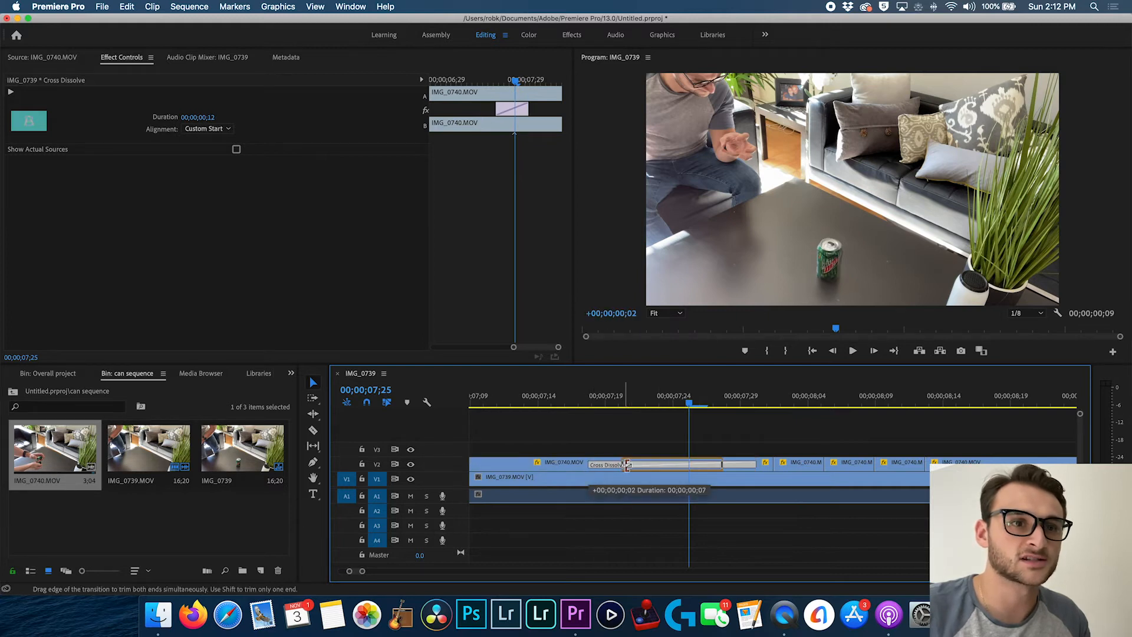
{"action": "left_click_drag", "start_coordinate": [625, 464], "coordinate": [664, 465]}
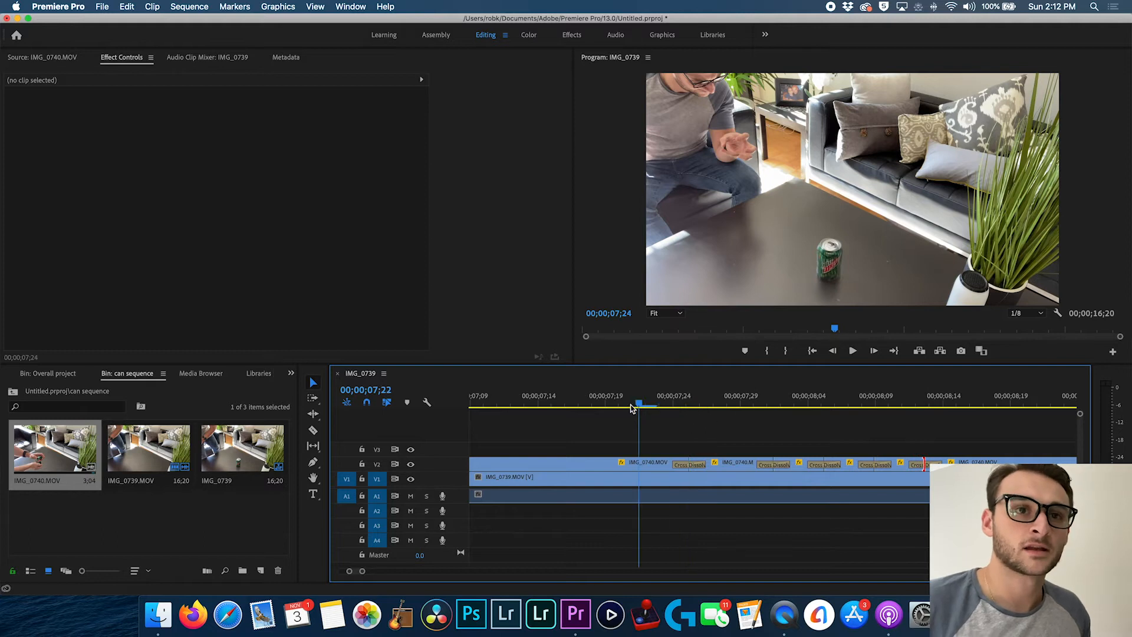
{"action": "left_click", "coordinate": [852, 350]}
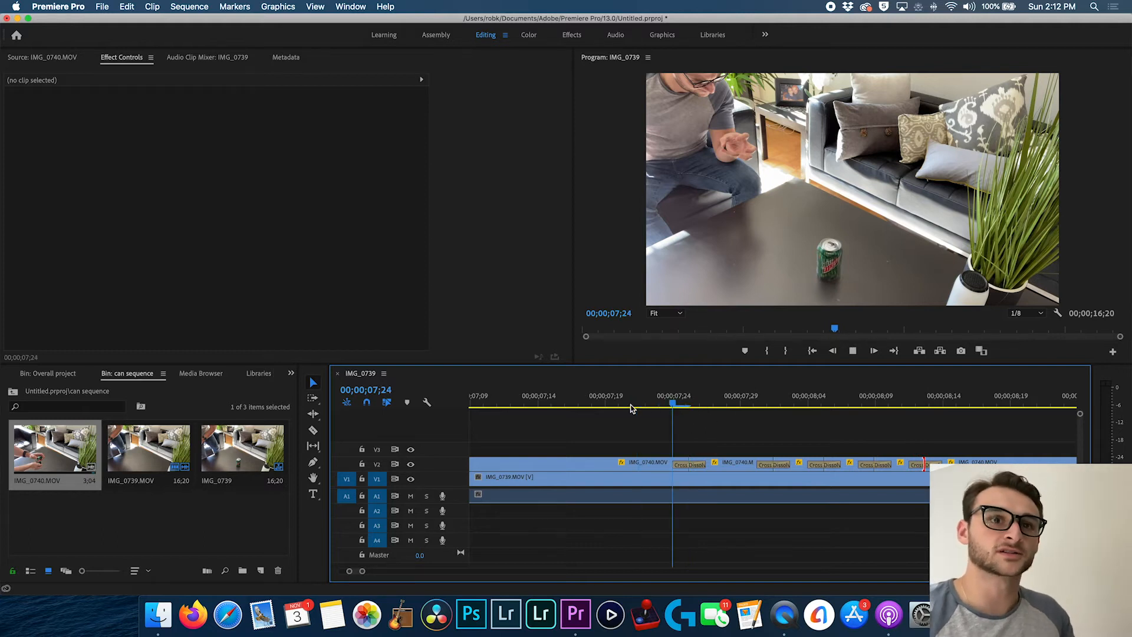